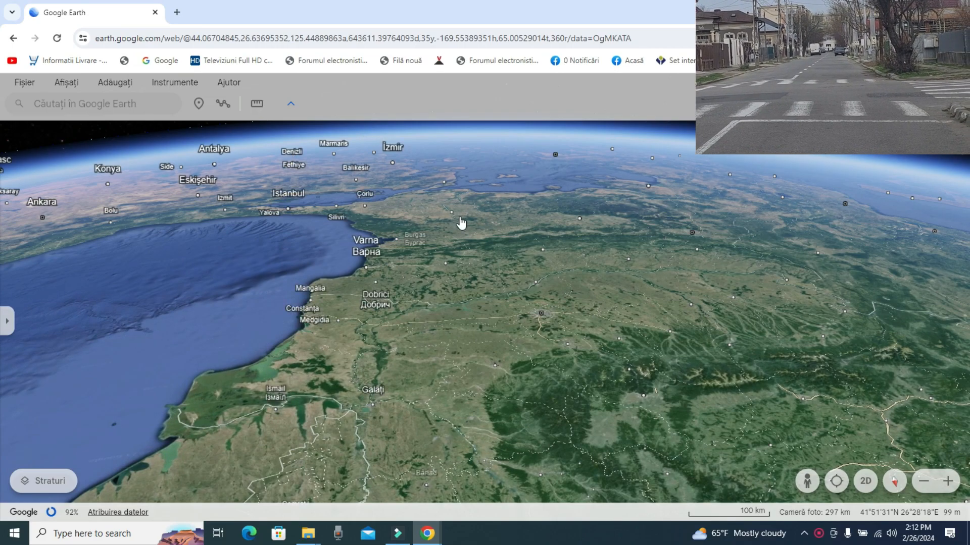
# - Import the GPS log from DATA GPS into Google Earth, showing All Files
pyautogui.click(24, 83)
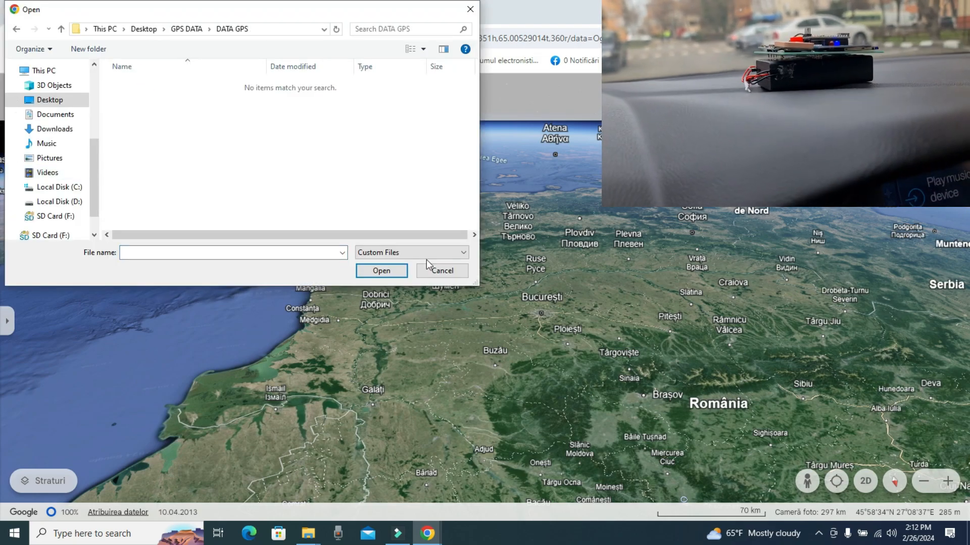
pyautogui.click(131, 96)
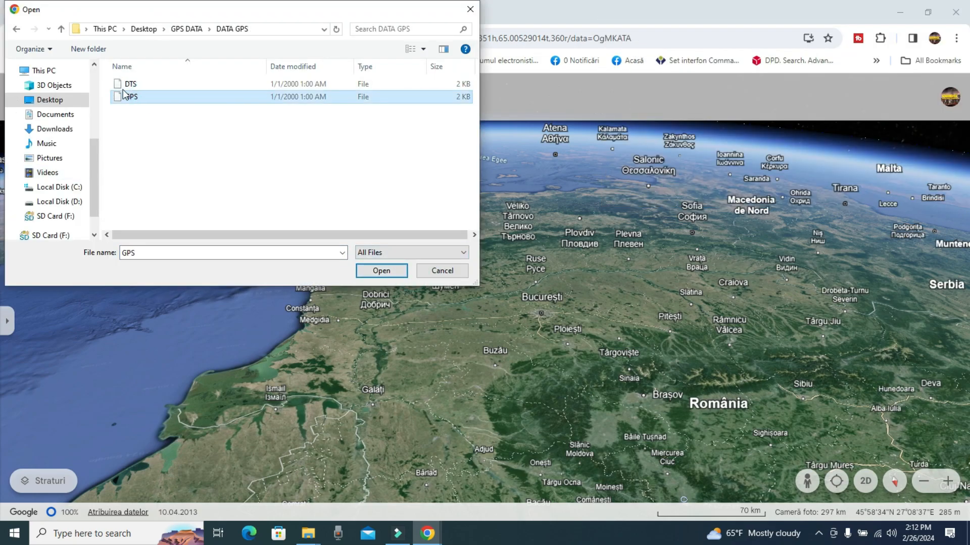
pyautogui.click(61, 28)
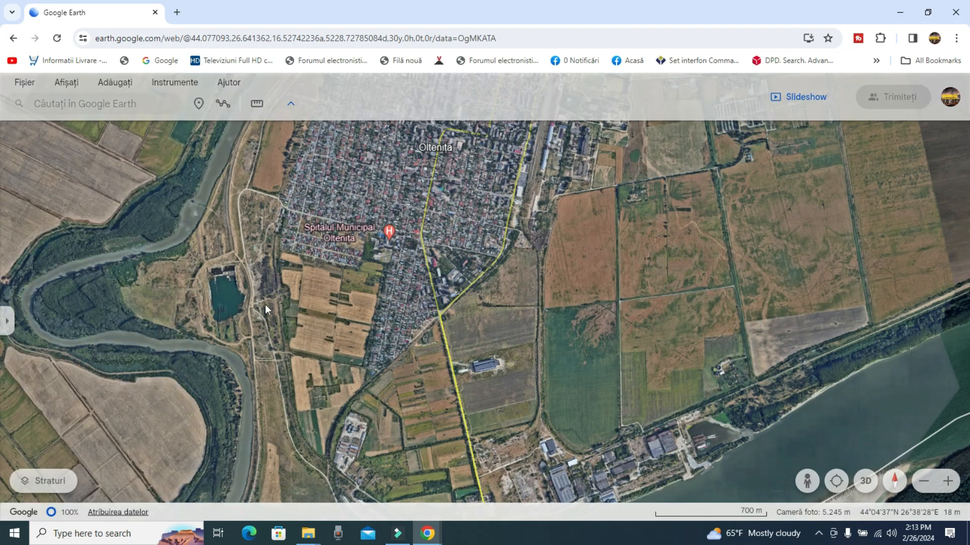
pyautogui.click(865, 481)
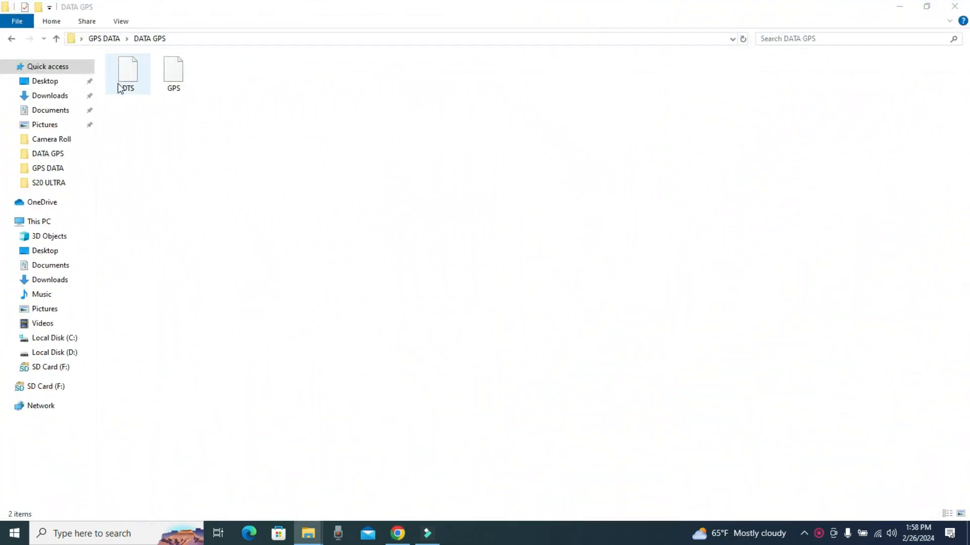
# - Open the DTS speed log in Notepad, scroll through it, then open the GPS log
pyautogui.doubleClick(127, 71)
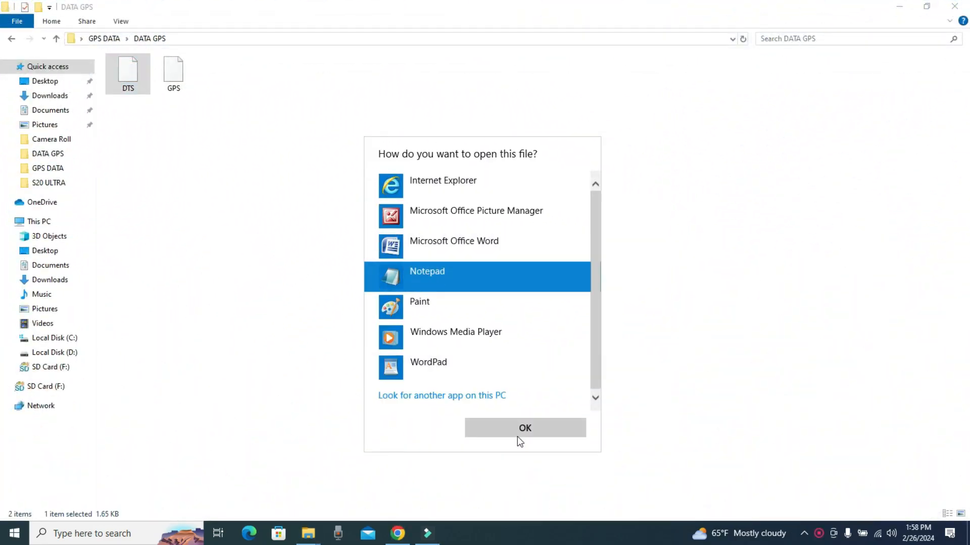
pyautogui.click(524, 427)
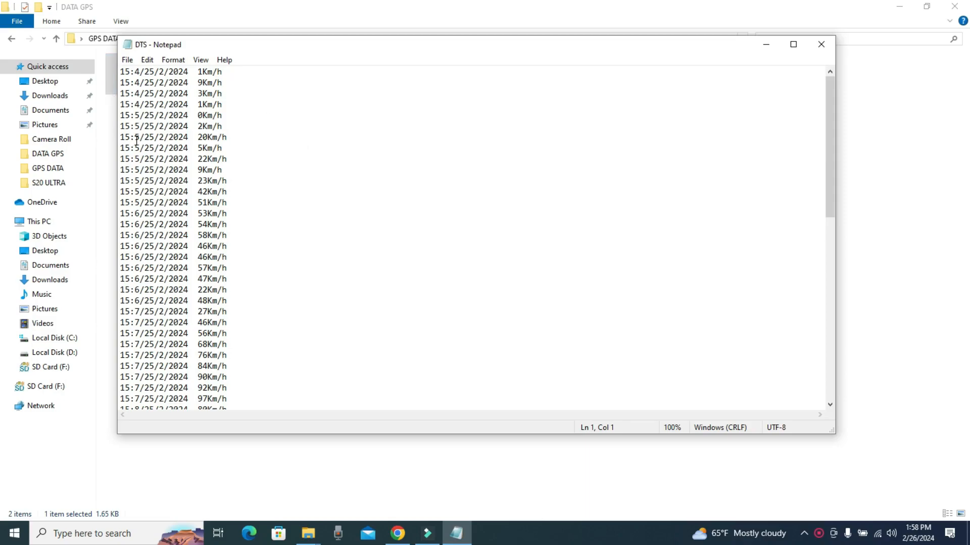
pyautogui.scroll(-3)
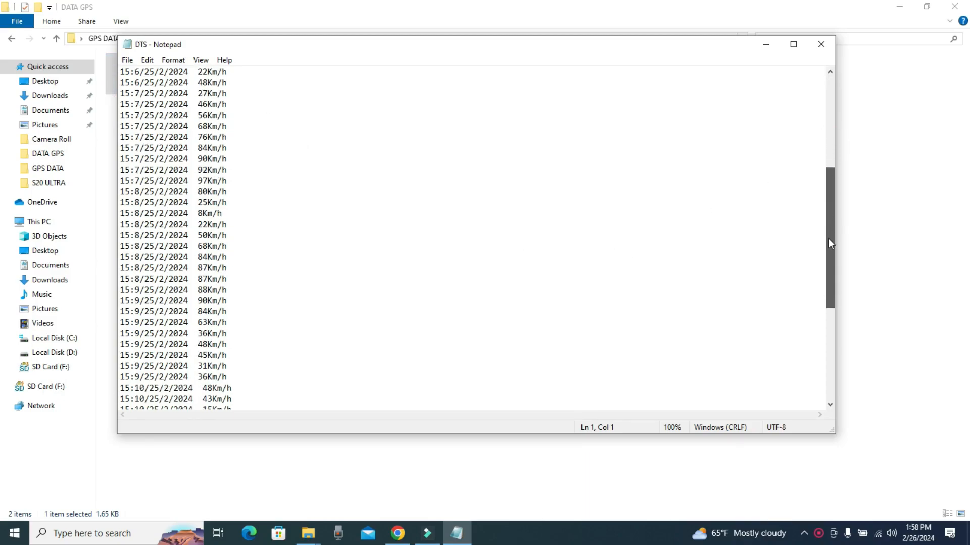
pyautogui.scroll(-3)
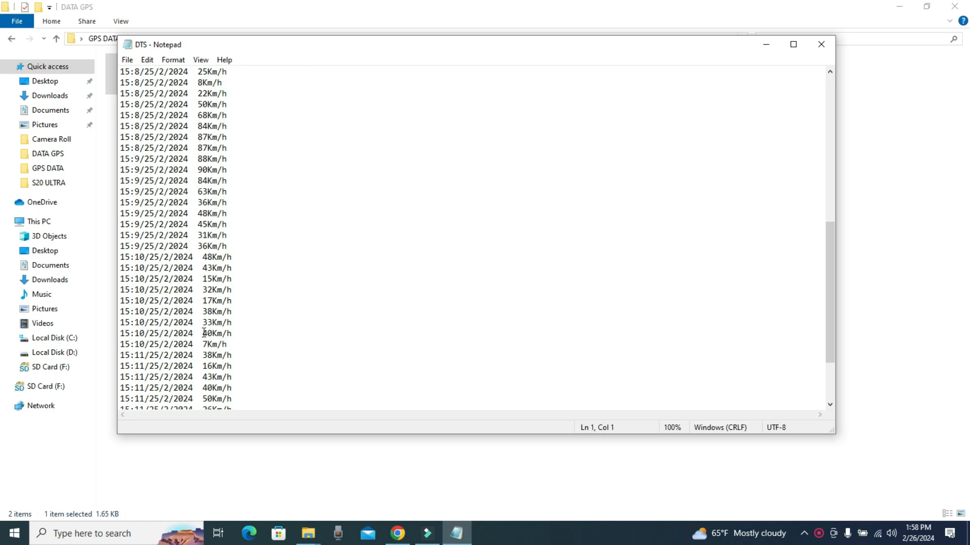
pyautogui.click(821, 44)
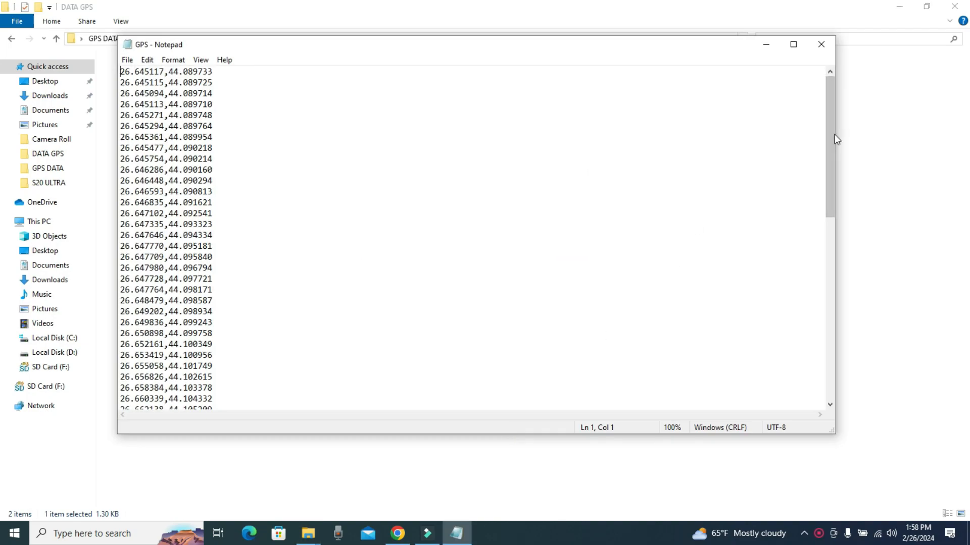
pyautogui.click(820, 44)
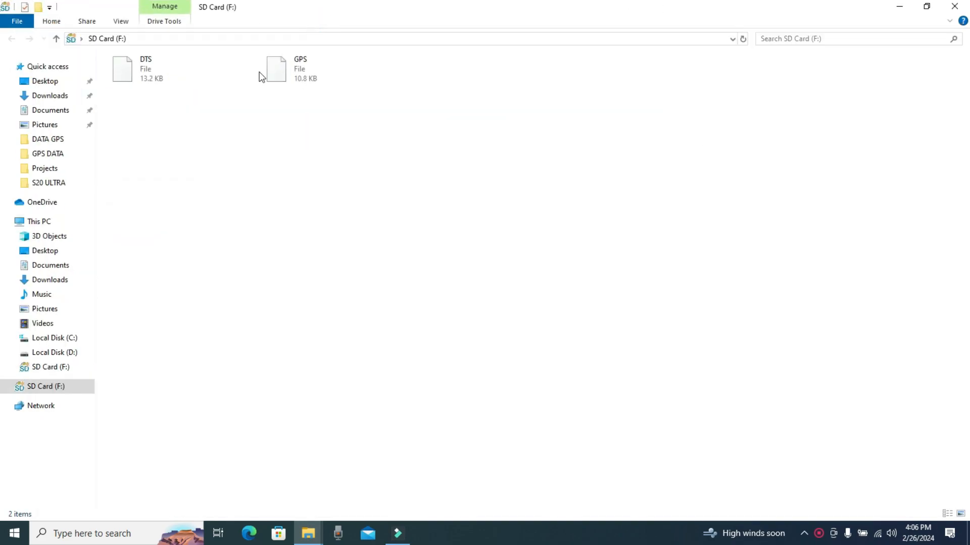
# - Open the SD card's DTS file with Notepad from the Open with dialog
pyautogui.click(146, 68)
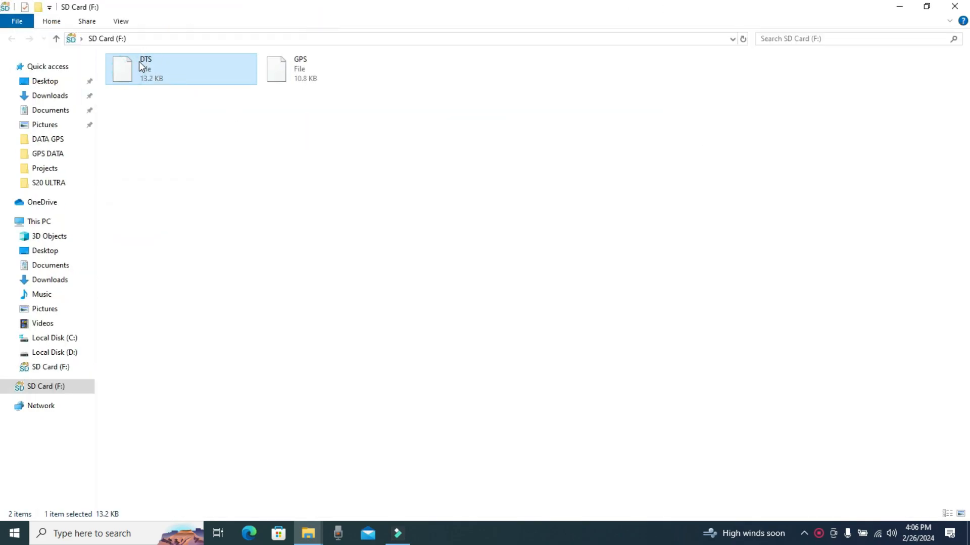
pyautogui.click(284, 69)
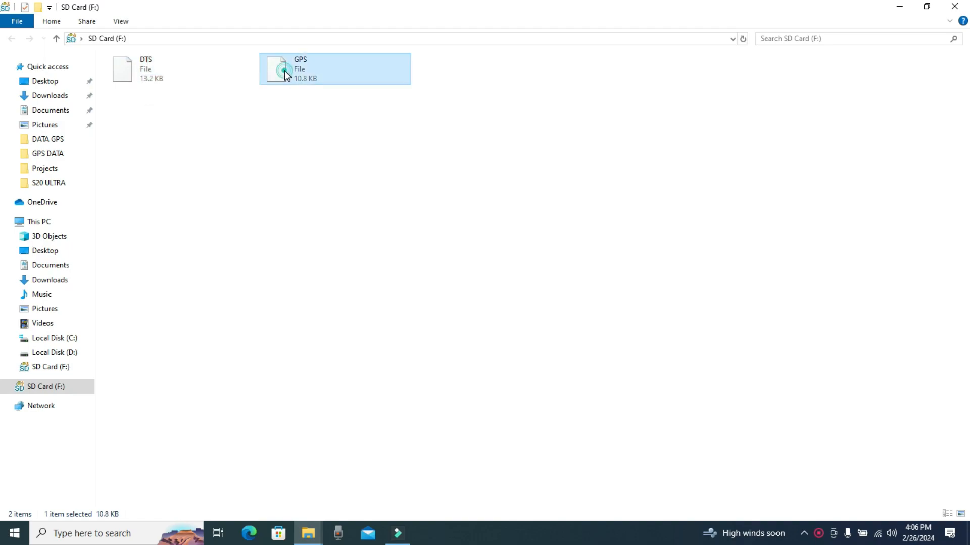
pyautogui.click(161, 68)
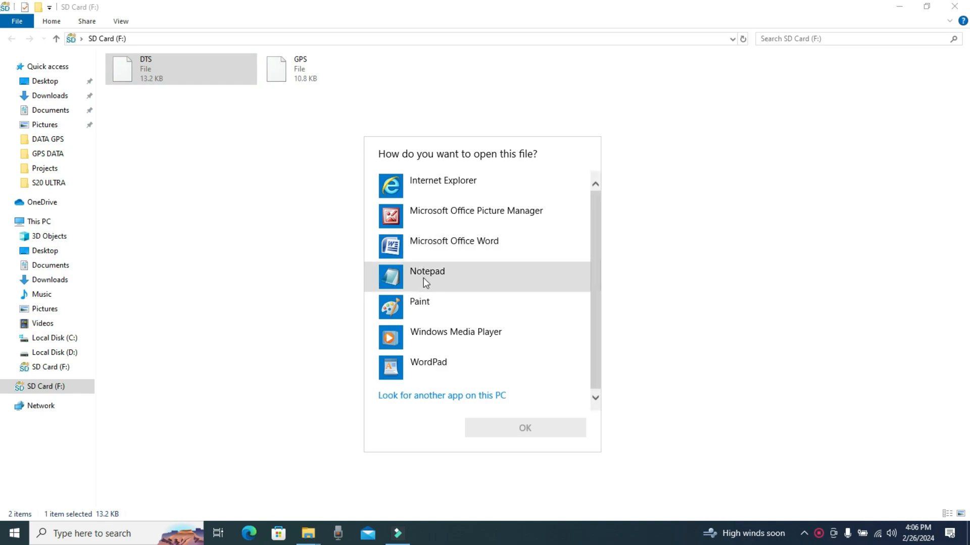
pyautogui.click(525, 428)
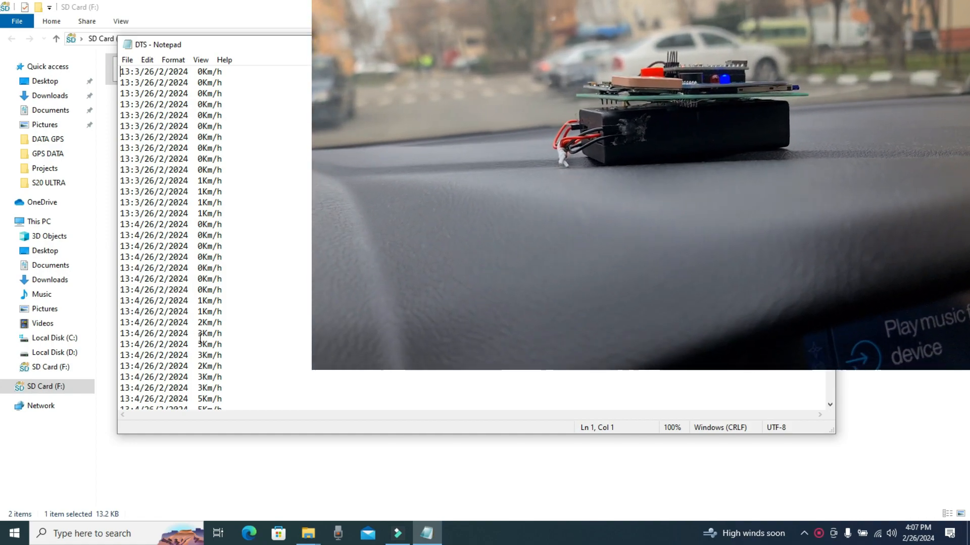
# - Scroll the DTS log to the 13:7 entries where speeds pass 20 Km/h
pyautogui.click(831, 79)
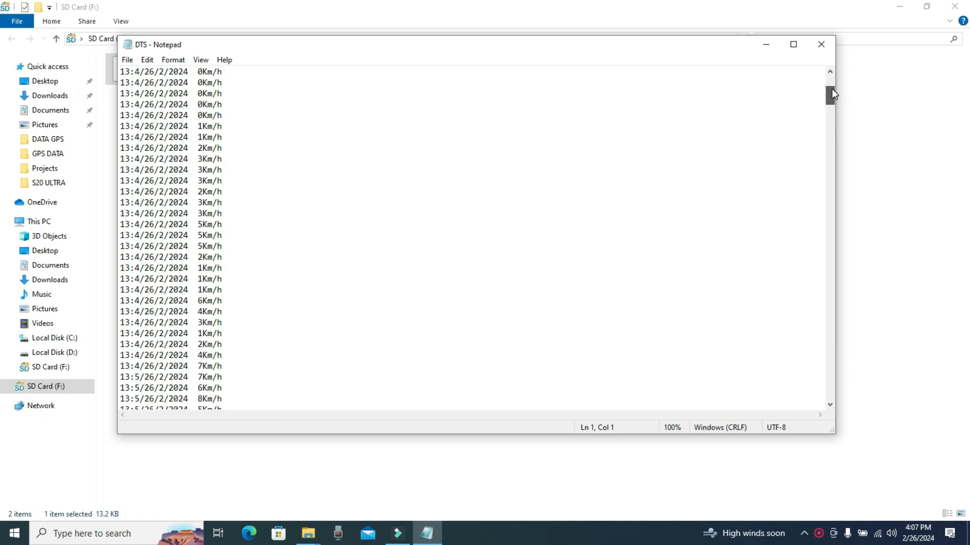
pyautogui.scroll(-3)
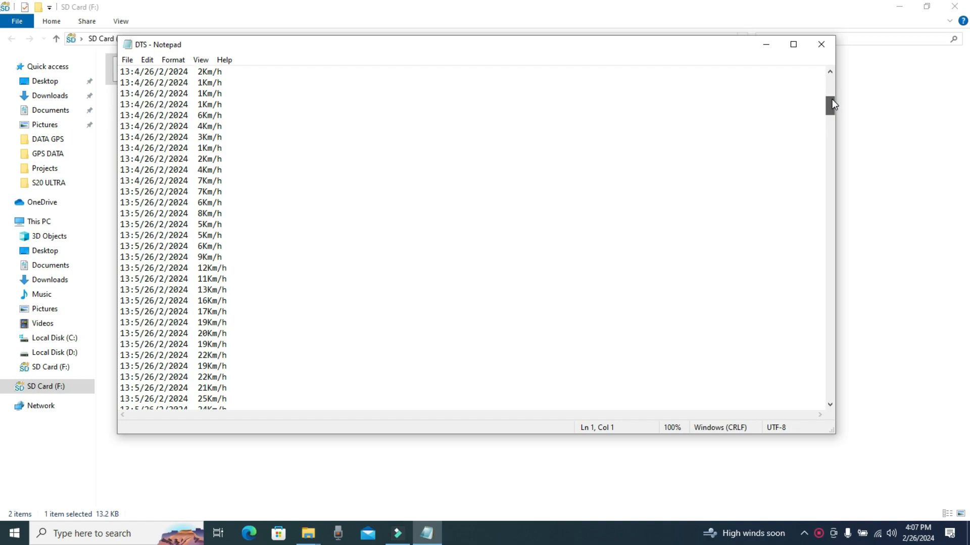
pyautogui.scroll(-3)
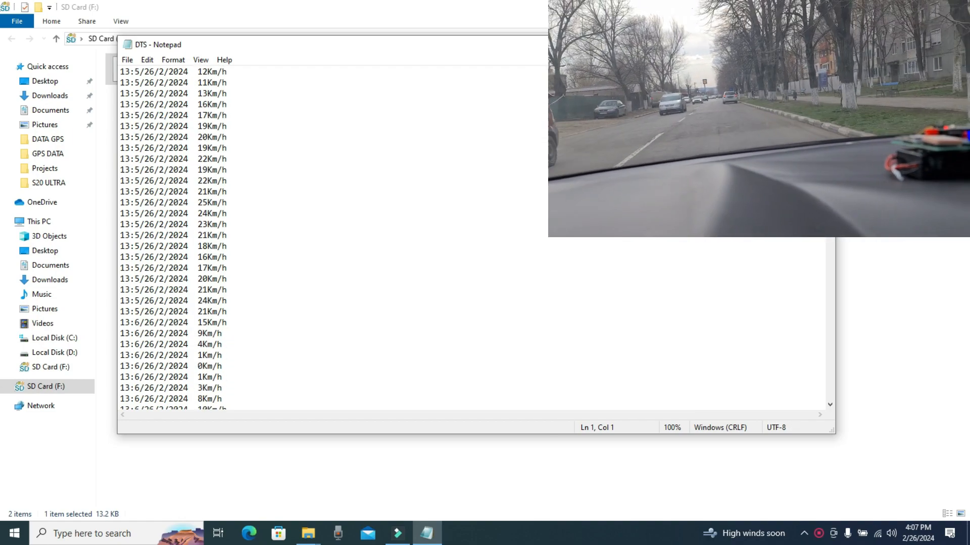
pyautogui.scroll(-3)
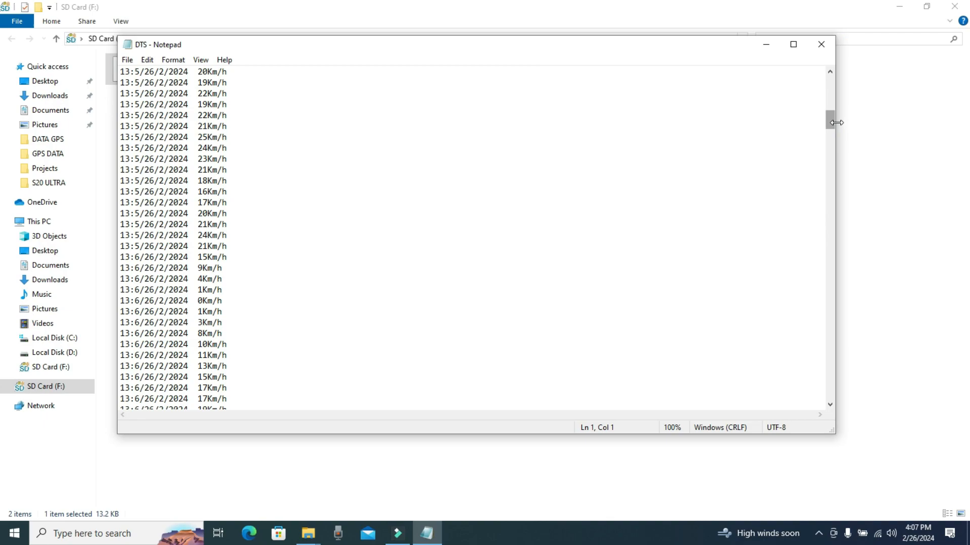
pyautogui.scroll(-3)
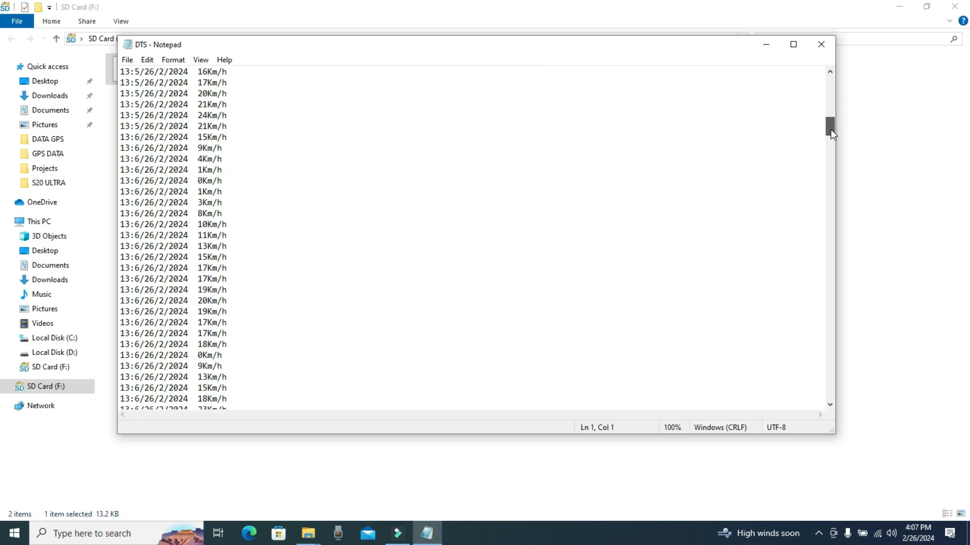
pyautogui.scroll(-3)
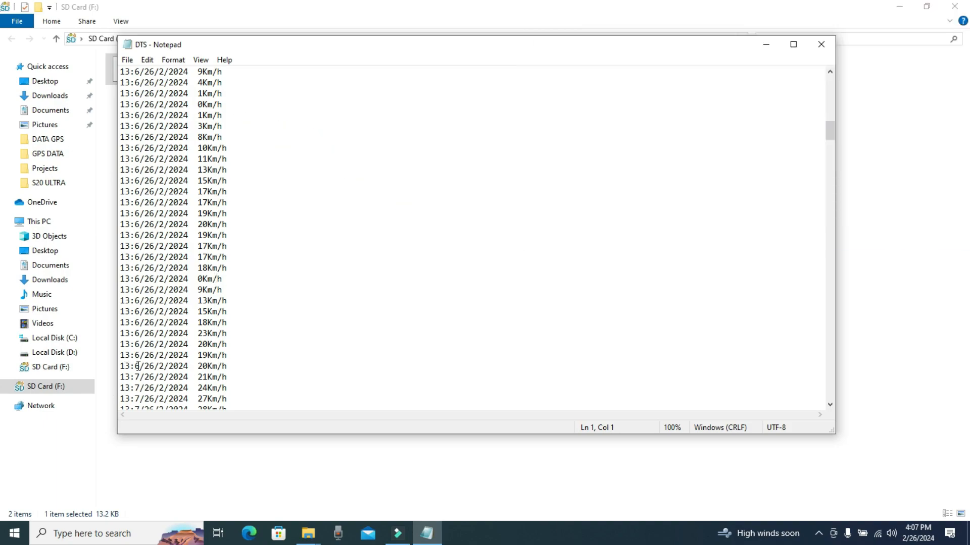
pyautogui.moveTo(404, 336)
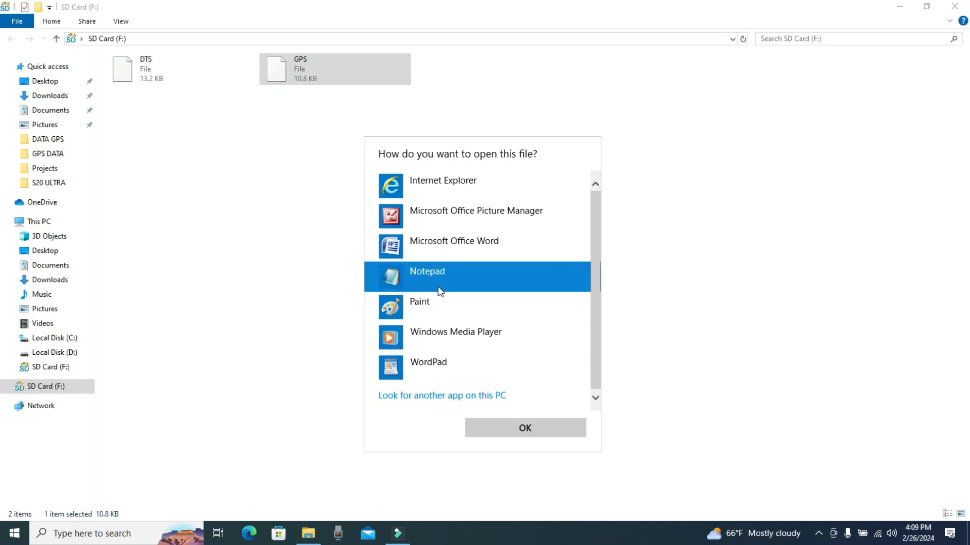
# - Open the GPS log as plain text, copy all coordinate lines, and minimize Notepad
pyautogui.click(524, 428)
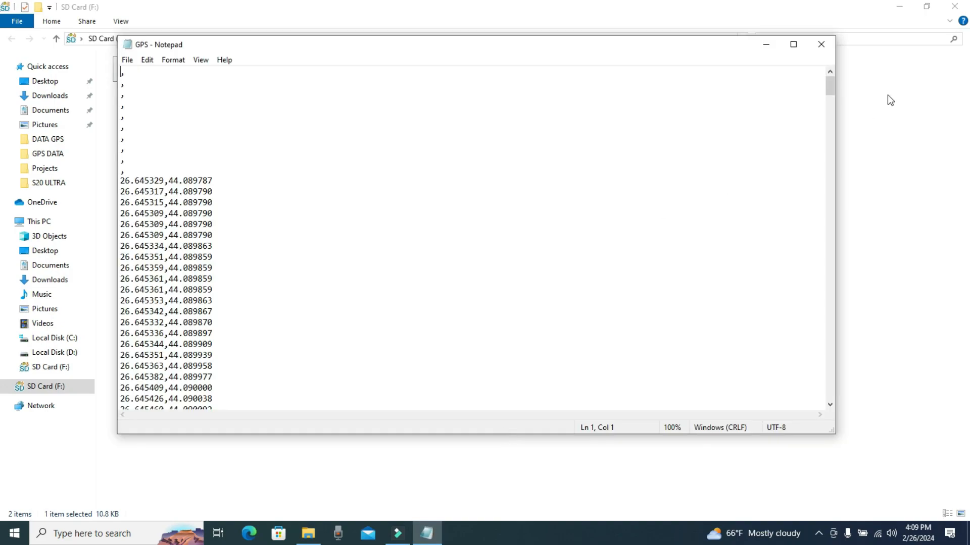
pyautogui.scroll(-3)
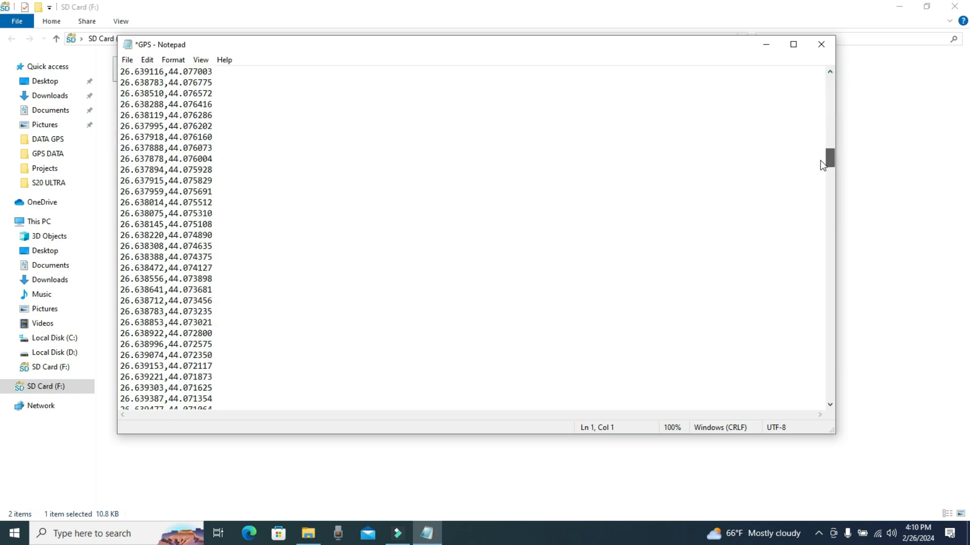
pyautogui.scroll(-3)
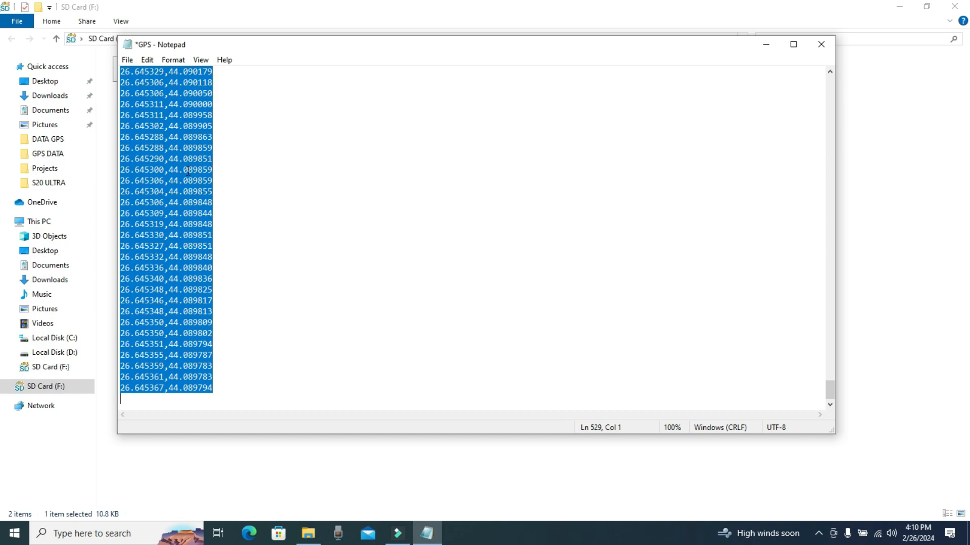
pyautogui.rightClick(180, 204)
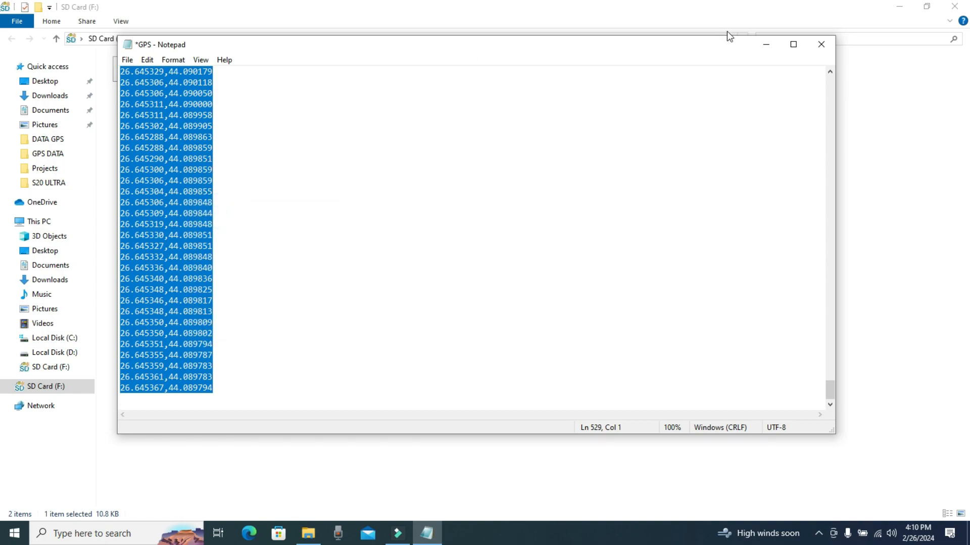
pyautogui.click(820, 44)
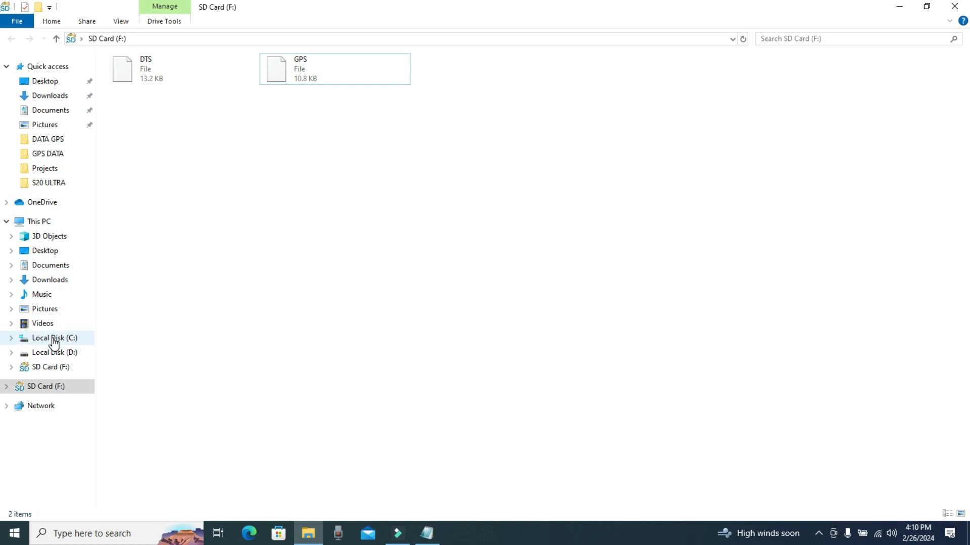
# - Browse through Local Disk (C:) and Desktop into the GPS DATA folder
pyautogui.click(54, 338)
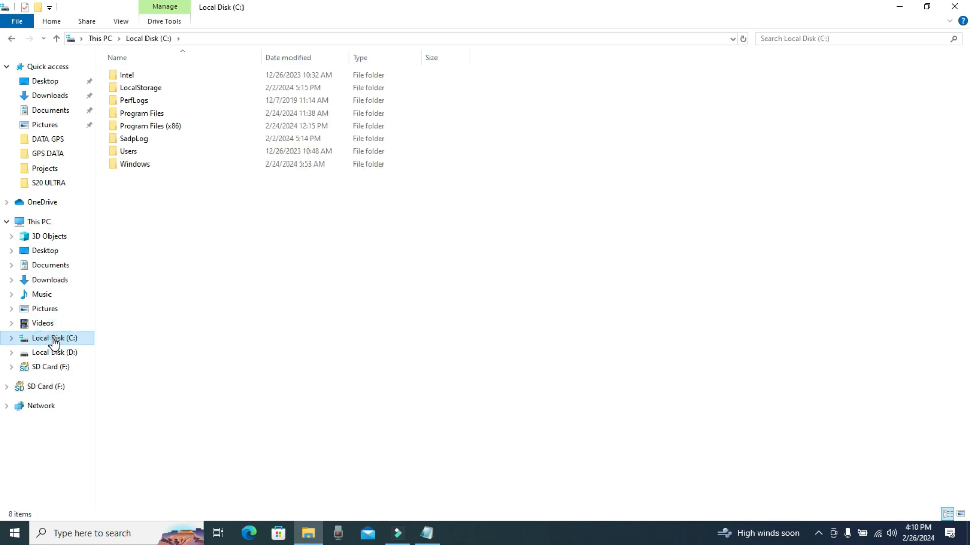
pyautogui.click(11, 337)
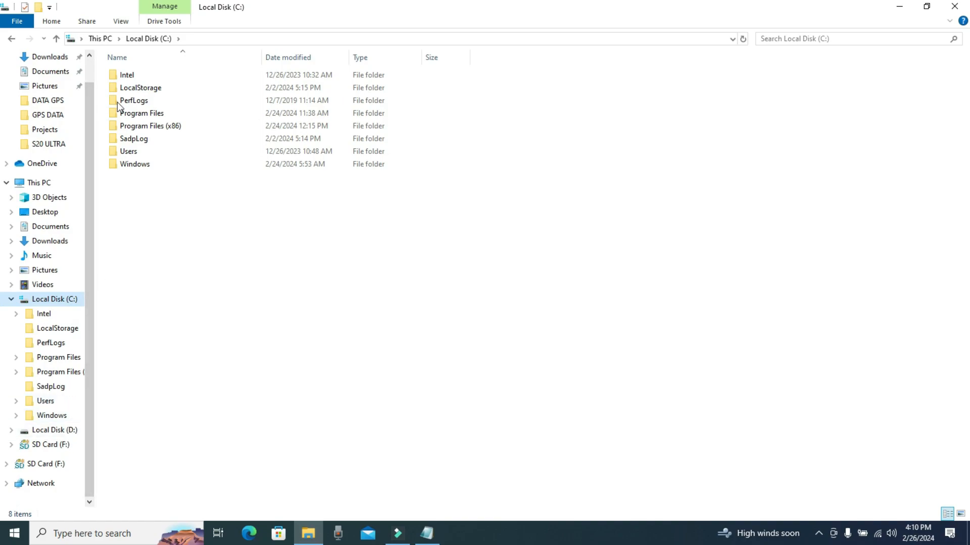
pyautogui.click(45, 212)
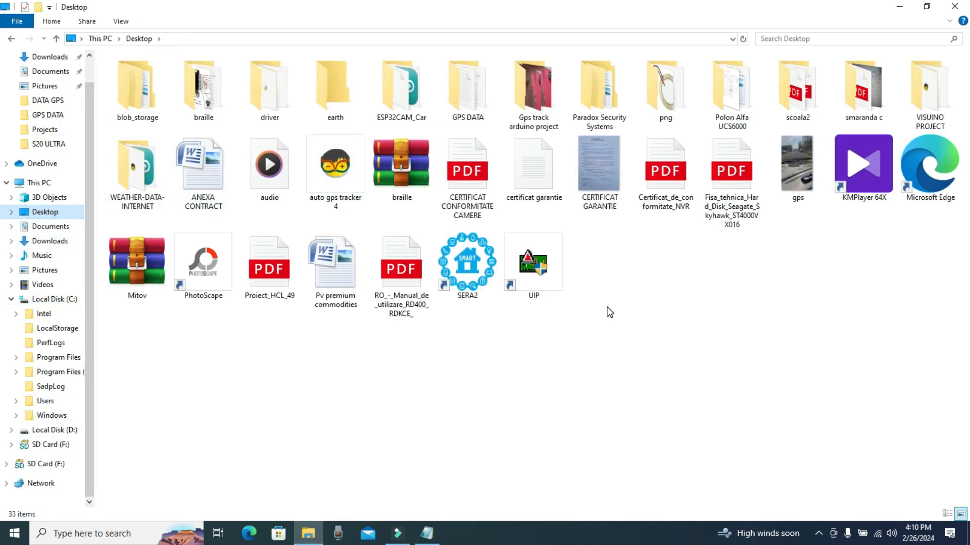
pyautogui.click(466, 87)
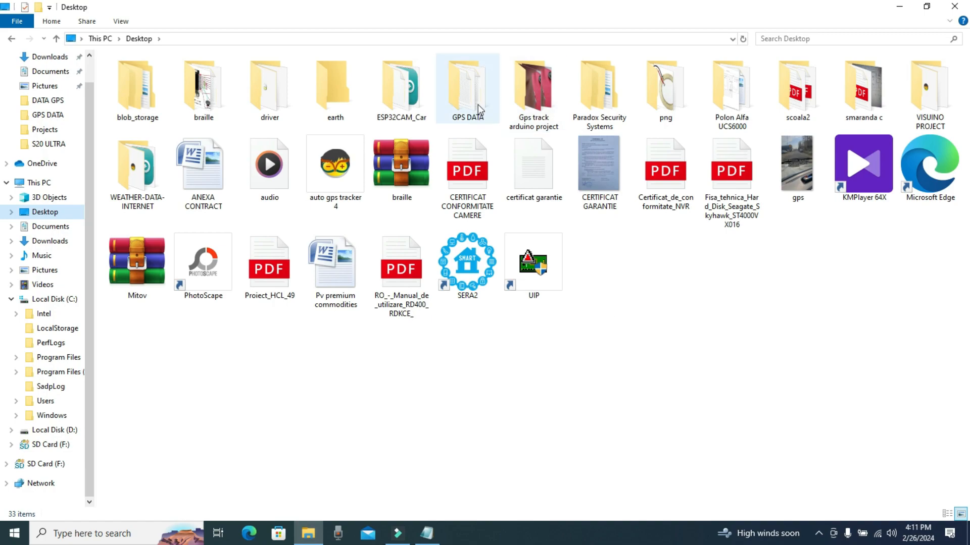
pyautogui.doubleClick(466, 86)
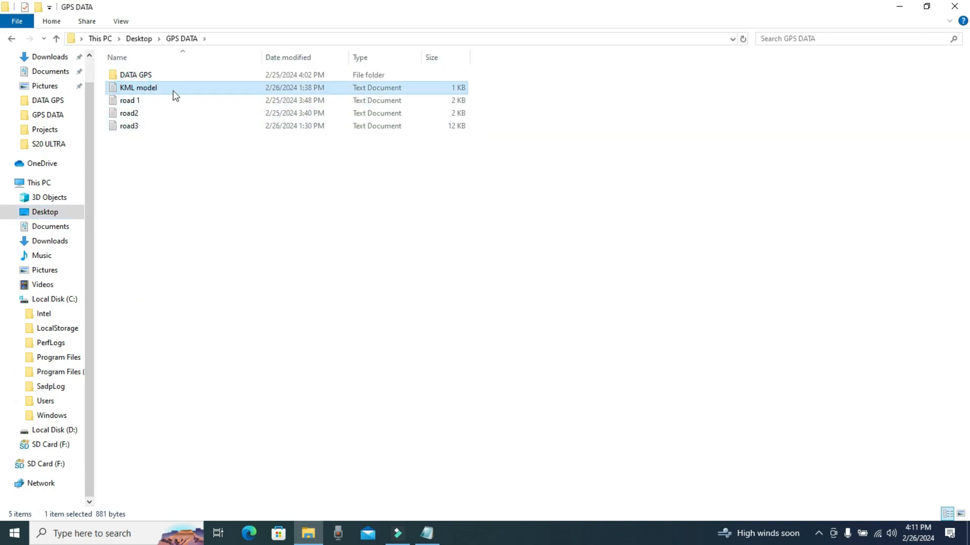
# - Open KML model and paste the copied coordinates under the <coordinates> tag
pyautogui.doubleClick(138, 87)
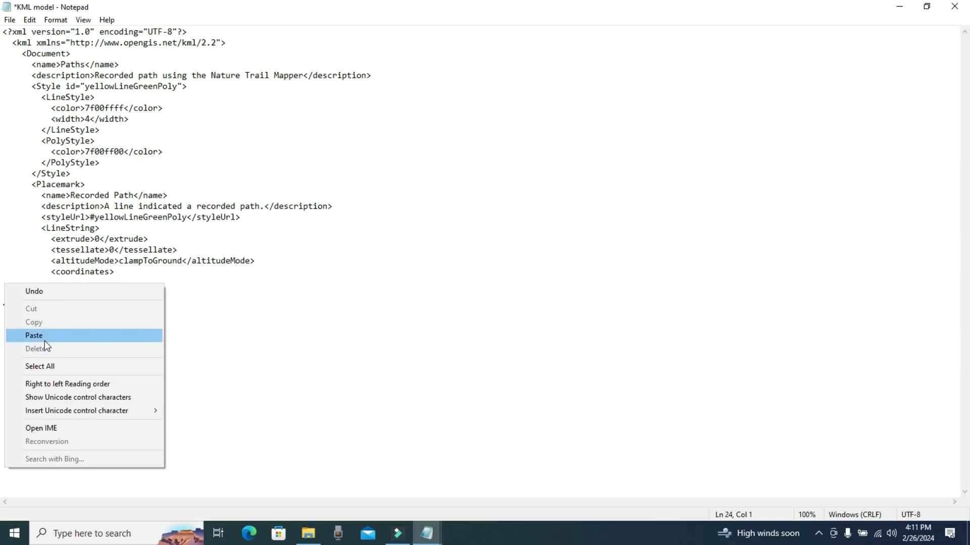
pyautogui.click(34, 335)
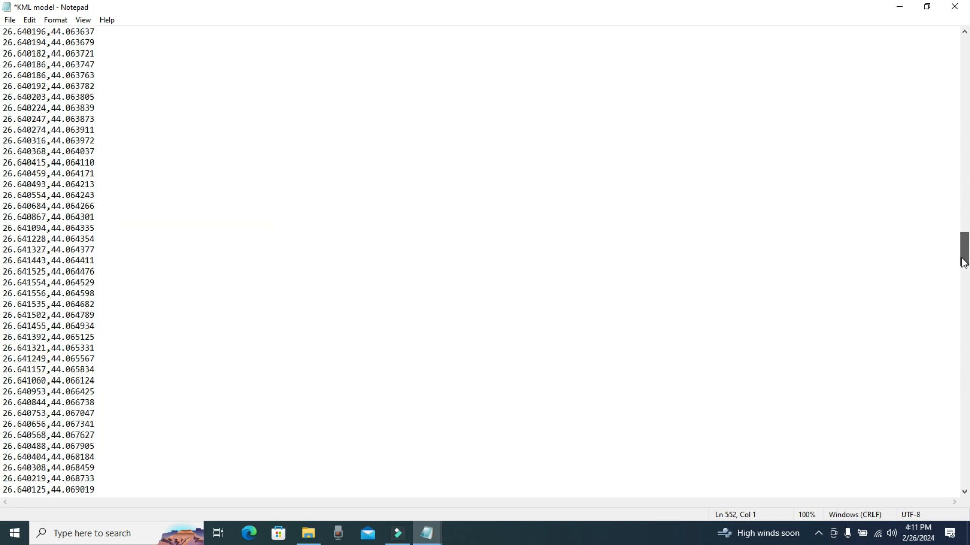
pyautogui.scroll(-3)
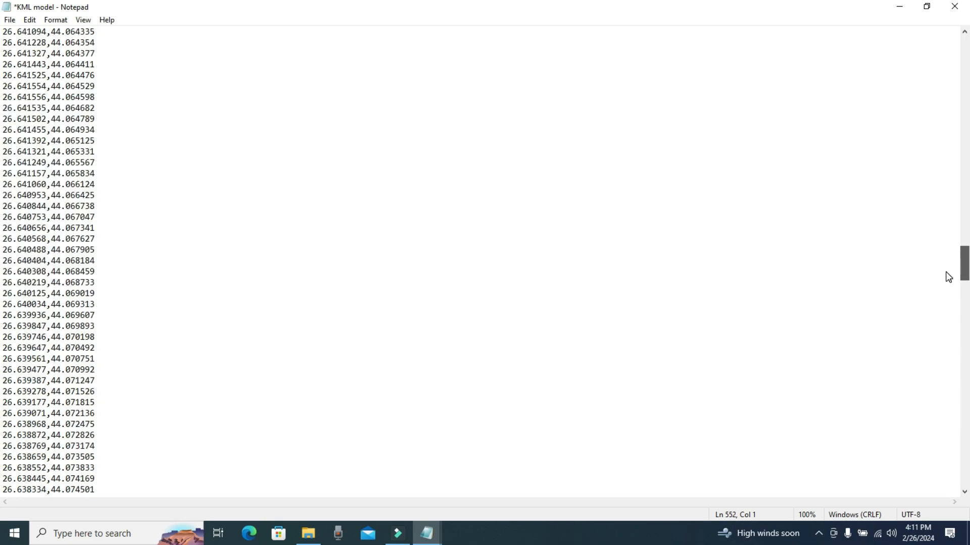
# - Save the filled KML model as '26.02.2024 TRAIL' in GPS DATA
pyautogui.click(9, 19)
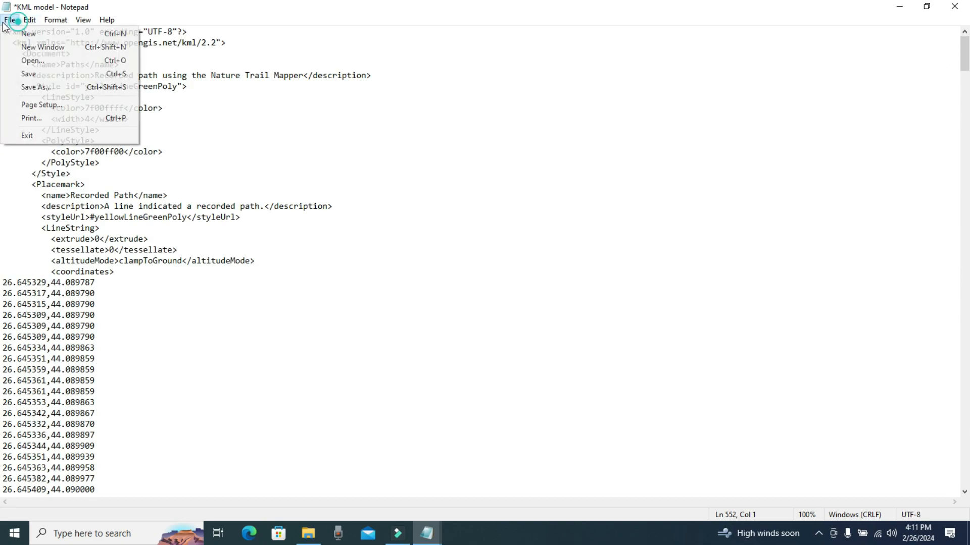
pyautogui.click(35, 87)
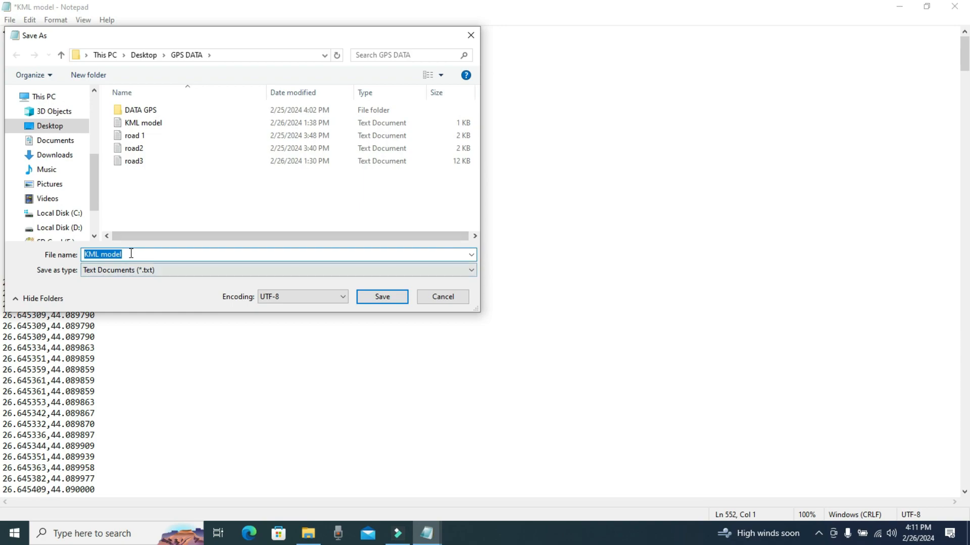
pyautogui.write('26.02.2024 TRAIL')
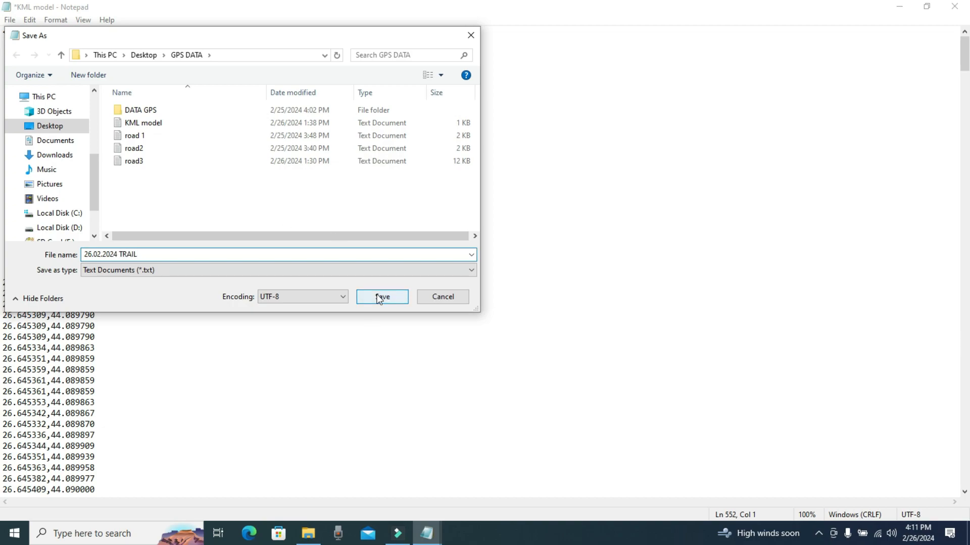
pyautogui.click(382, 297)
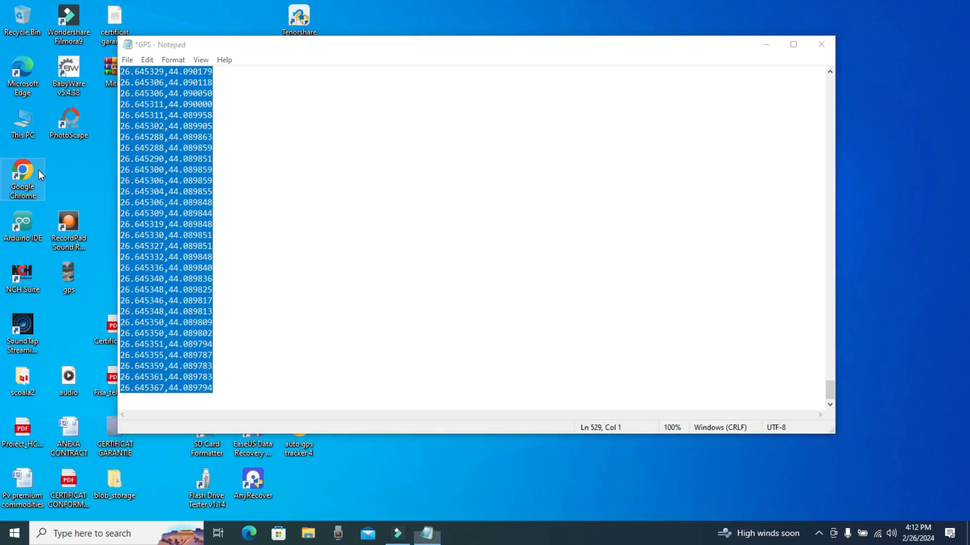
# - Launch Google Chrome and go to the Google Earth website
pyautogui.click(457, 534)
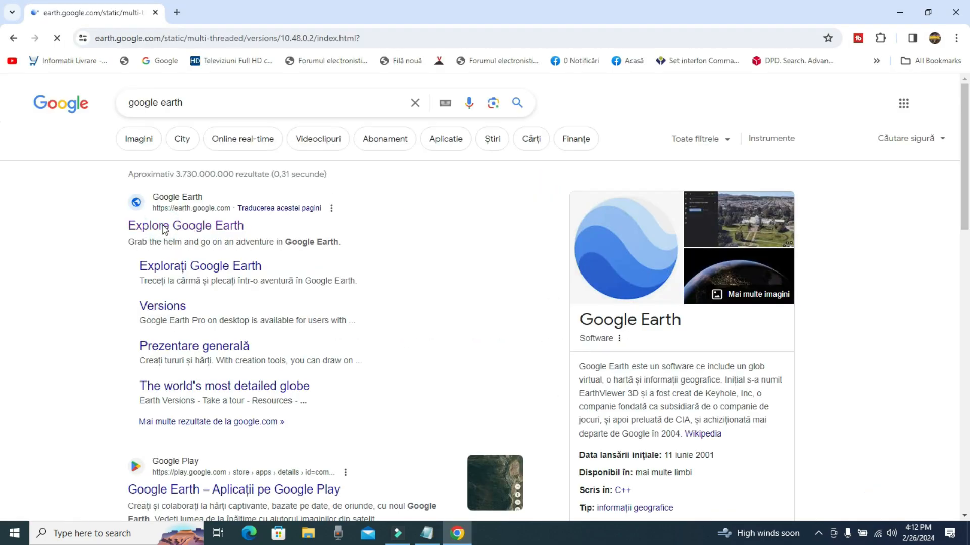
pyautogui.click(185, 225)
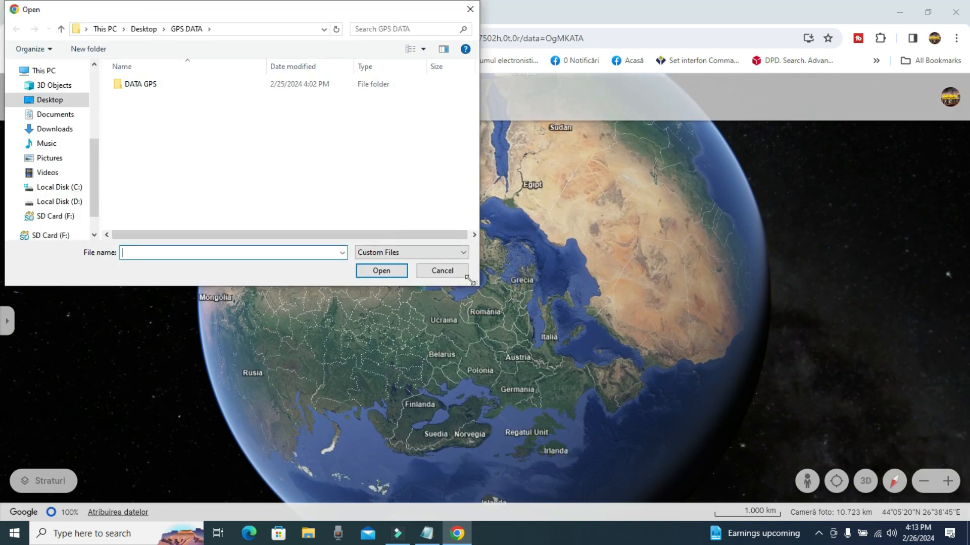
# - Show All Files in GPS DATA and load 26.02.2024 TRAIL into Google Earth
pyautogui.click(410, 253)
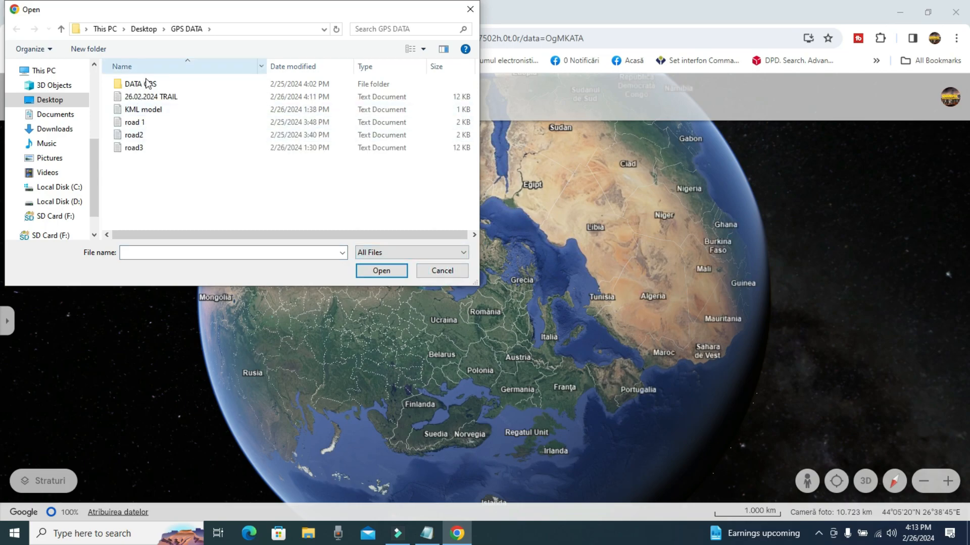
pyautogui.click(442, 271)
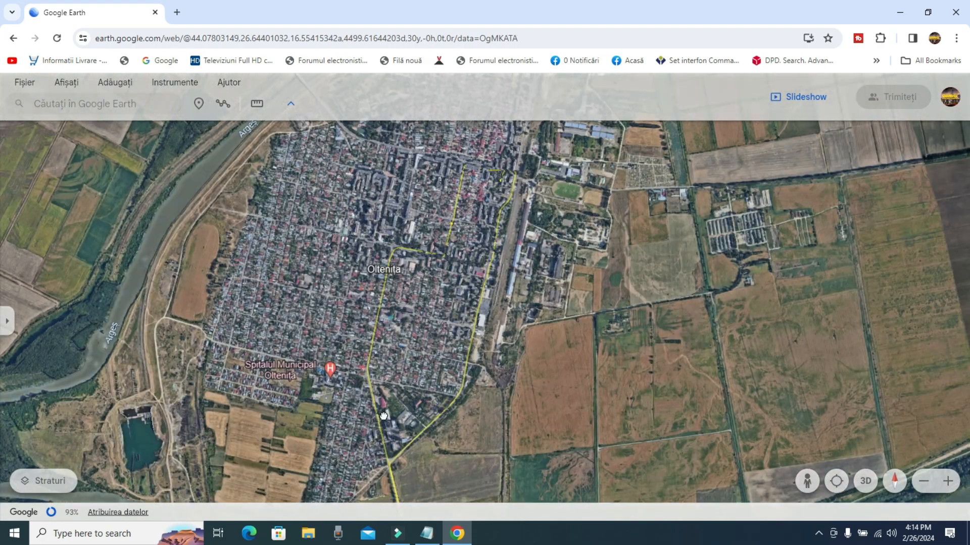
# - Zoom in twice on the yellow route, pan along it through Oltenita, and tilt into 3D
pyautogui.click(947, 482)
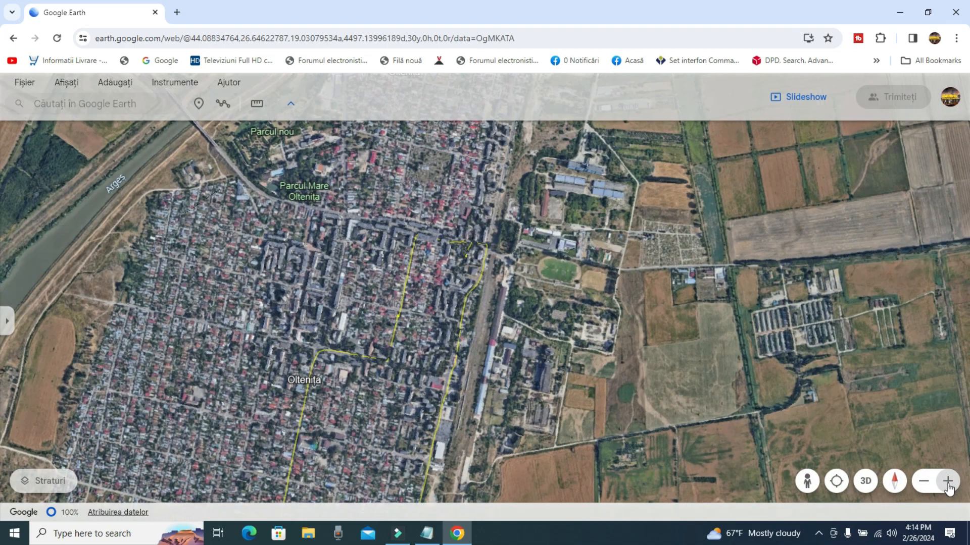
pyautogui.click(947, 481)
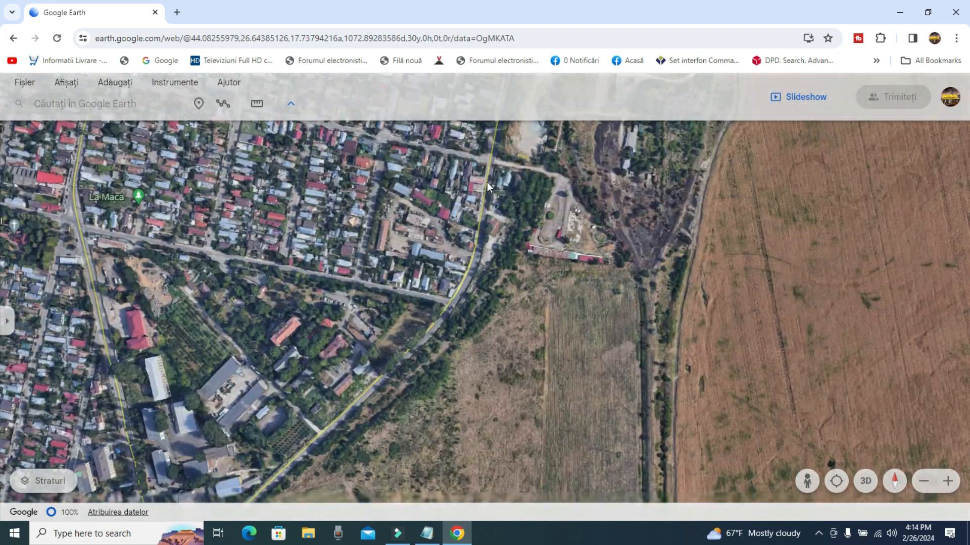
pyautogui.moveTo(488, 186); pyautogui.dragTo(456, 244)
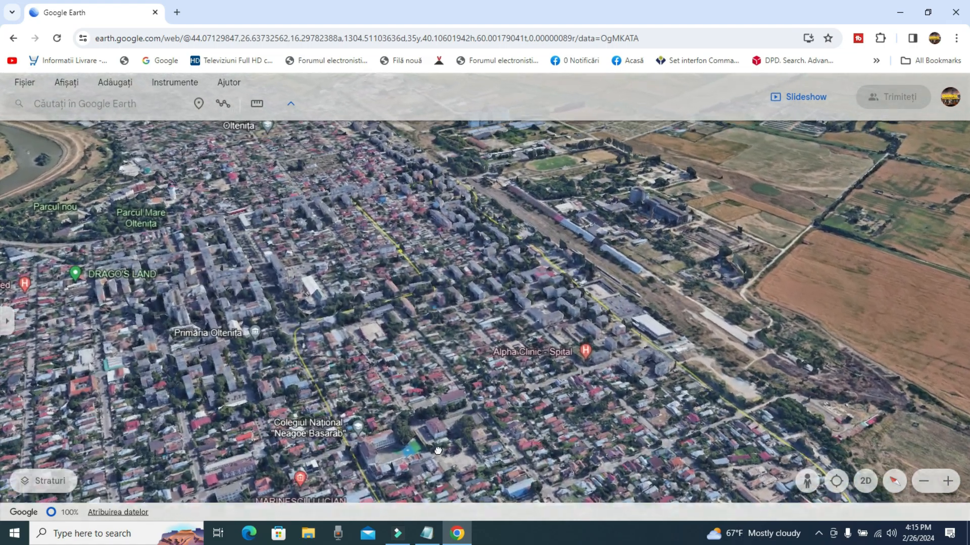
pyautogui.moveTo(438, 451); pyautogui.dragTo(338, 438)
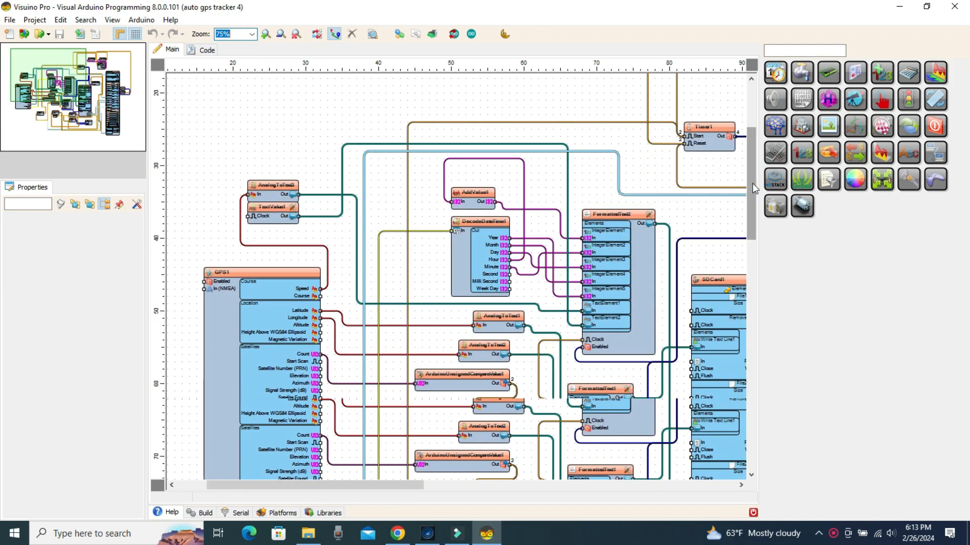
pyautogui.scroll(-3)
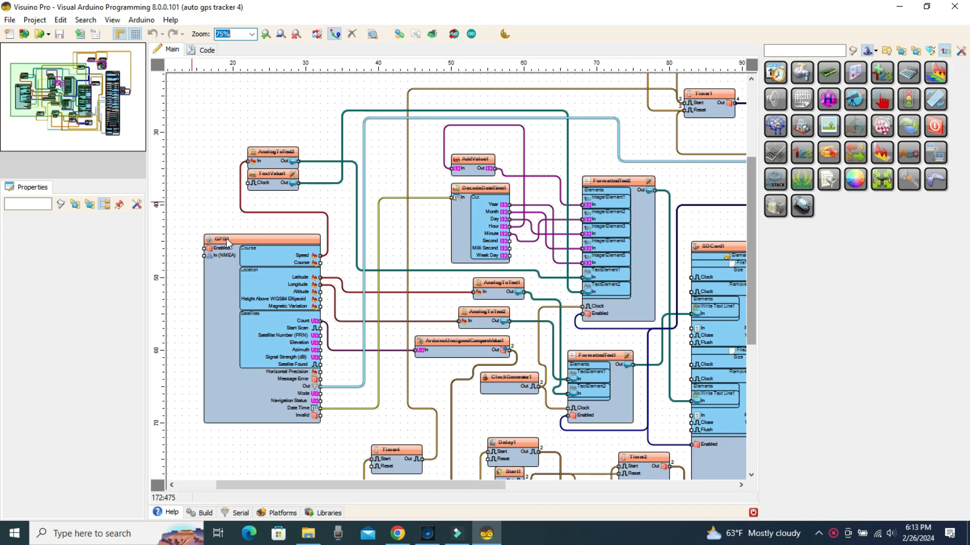
pyautogui.click(235, 239)
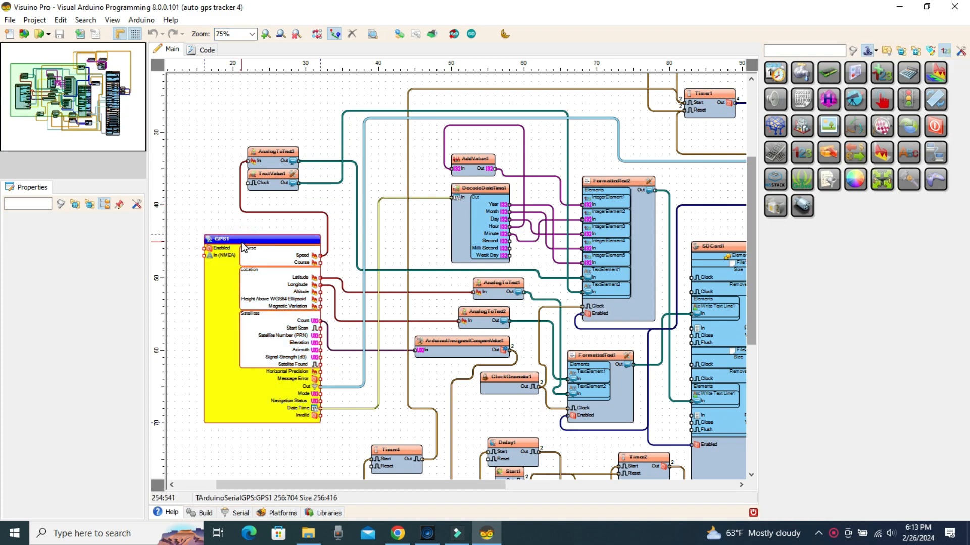
pyautogui.click(219, 239)
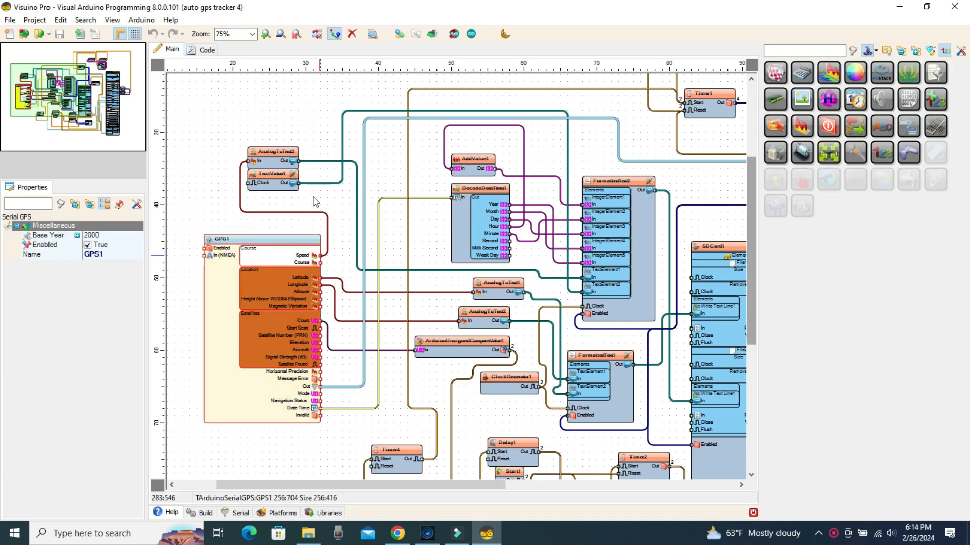
pyautogui.click(273, 152)
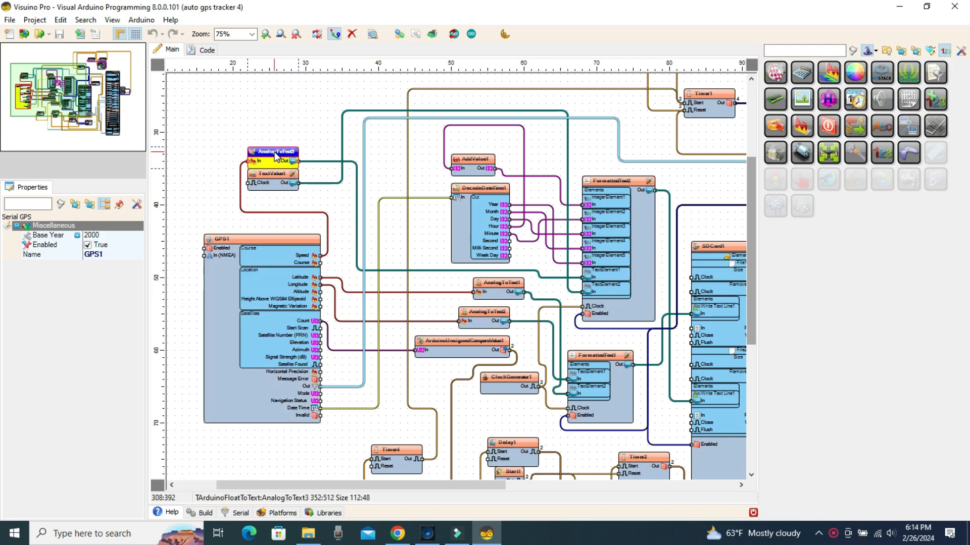
pyautogui.click(273, 152)
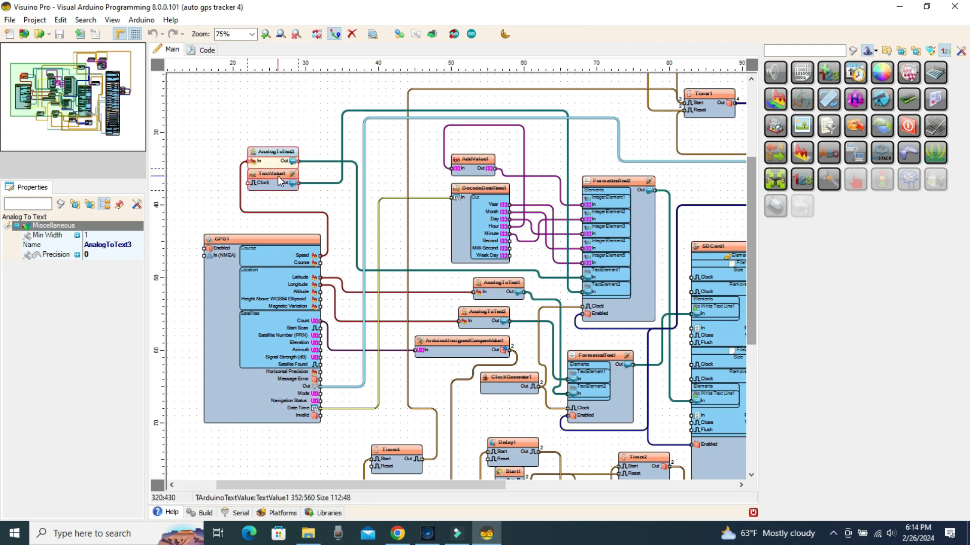
pyautogui.click(273, 174)
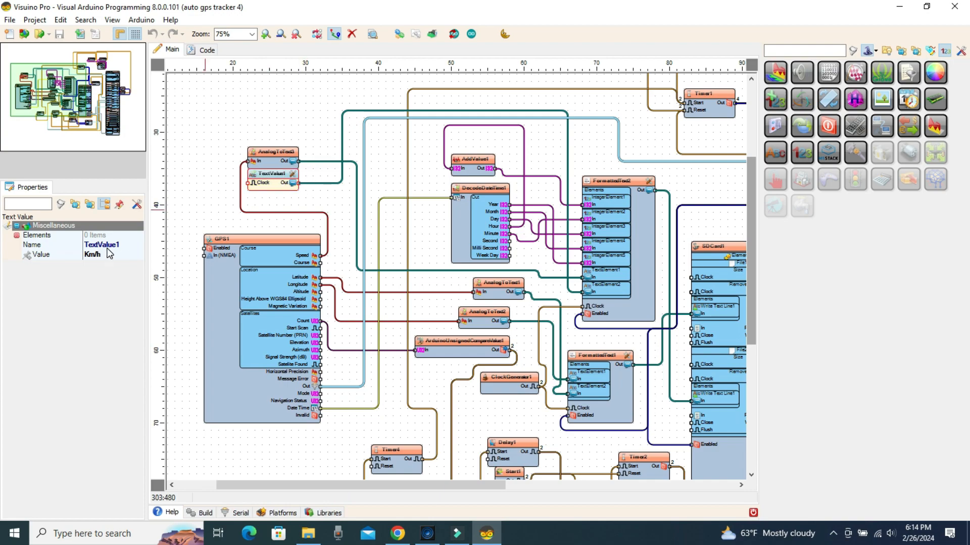
pyautogui.click(101, 245)
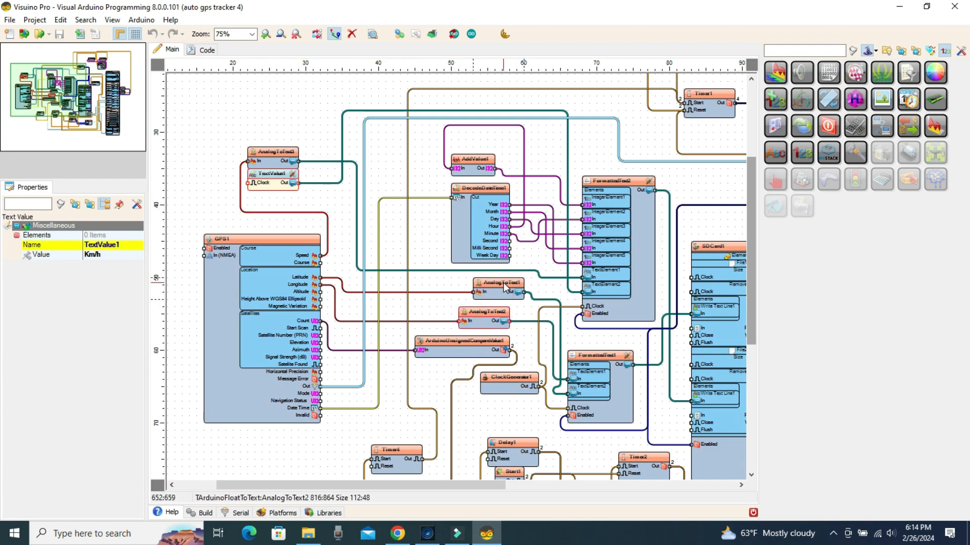
pyautogui.click(498, 283)
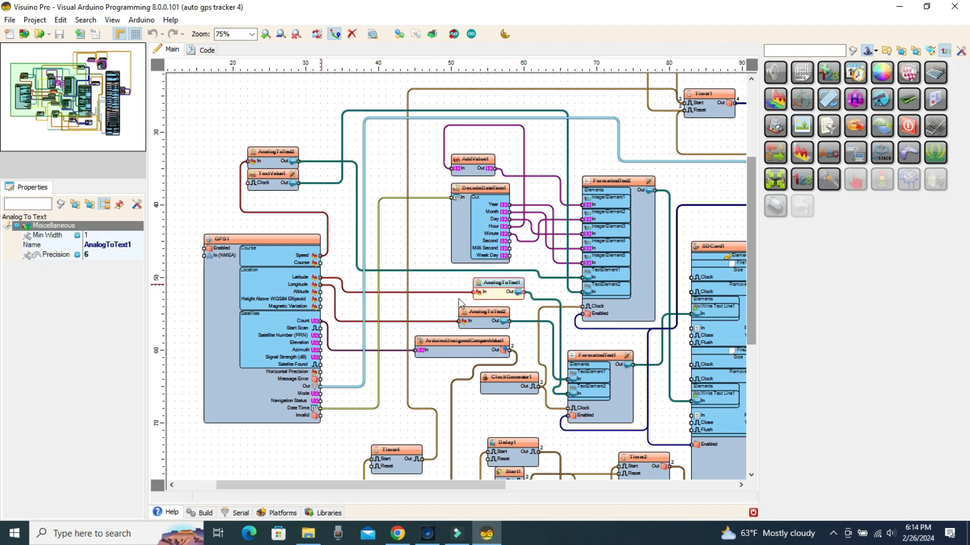
pyautogui.click(484, 311)
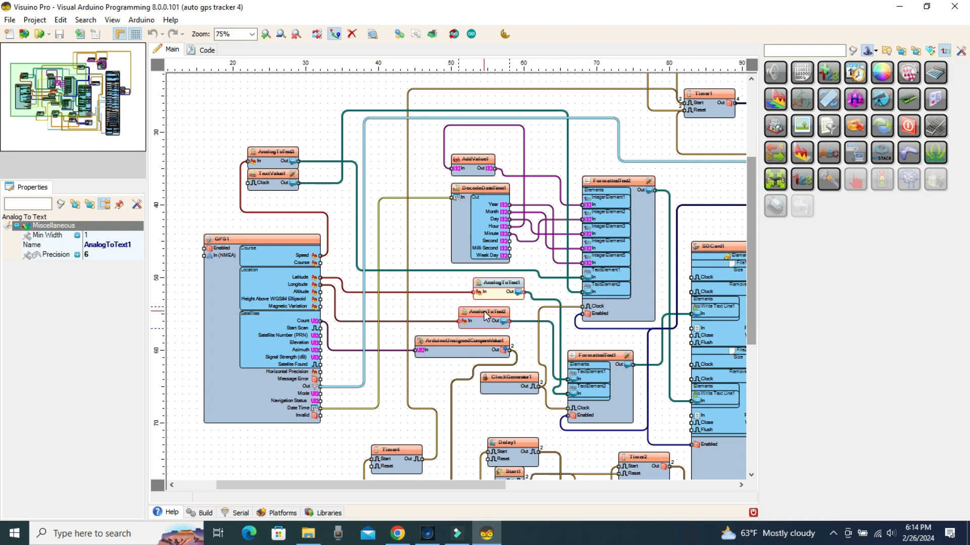
pyautogui.click(462, 341)
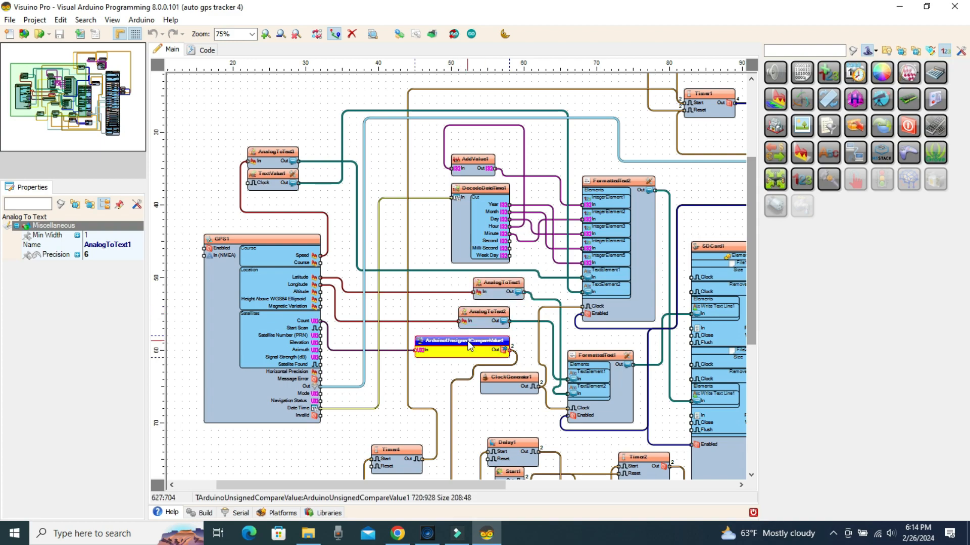
pyautogui.click(460, 341)
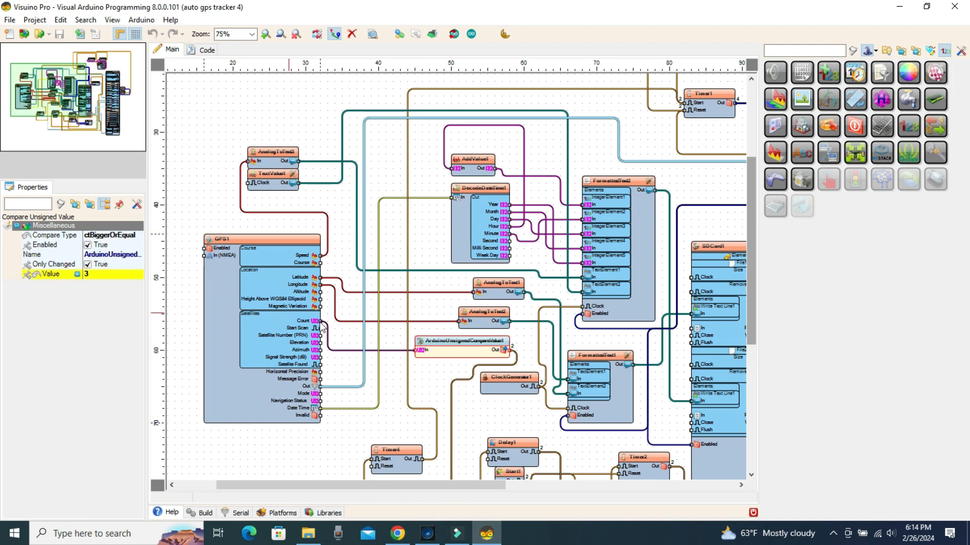
pyautogui.click(461, 341)
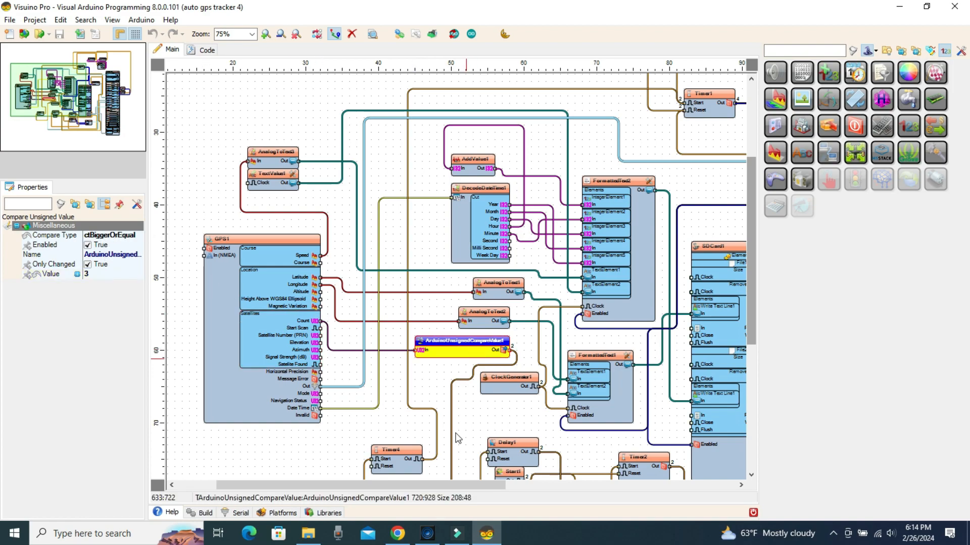
pyautogui.hscroll(3)
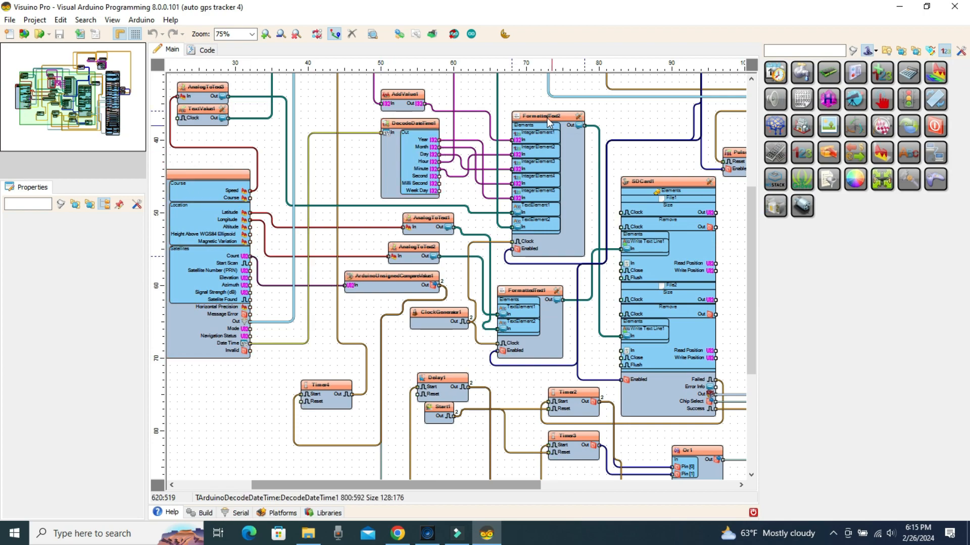
pyautogui.click(546, 116)
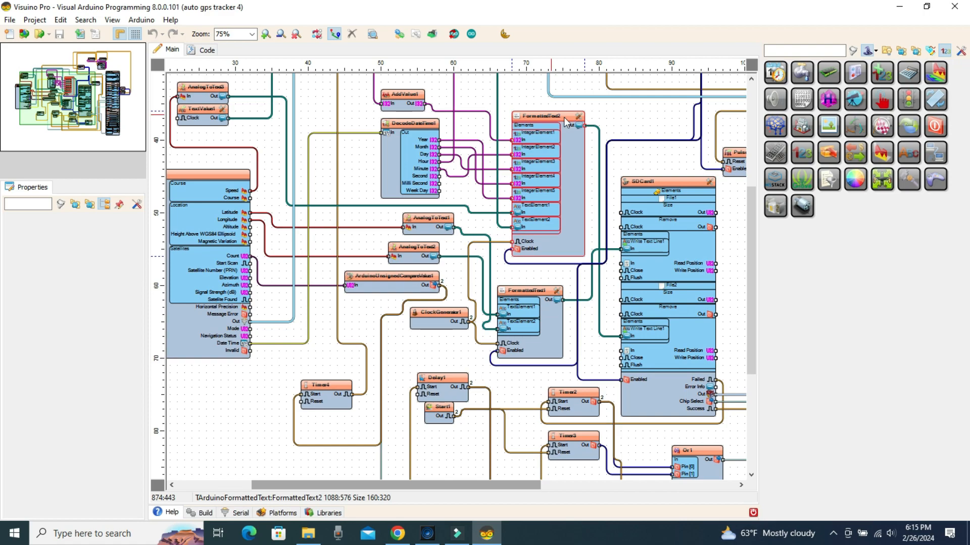
pyautogui.click(546, 116)
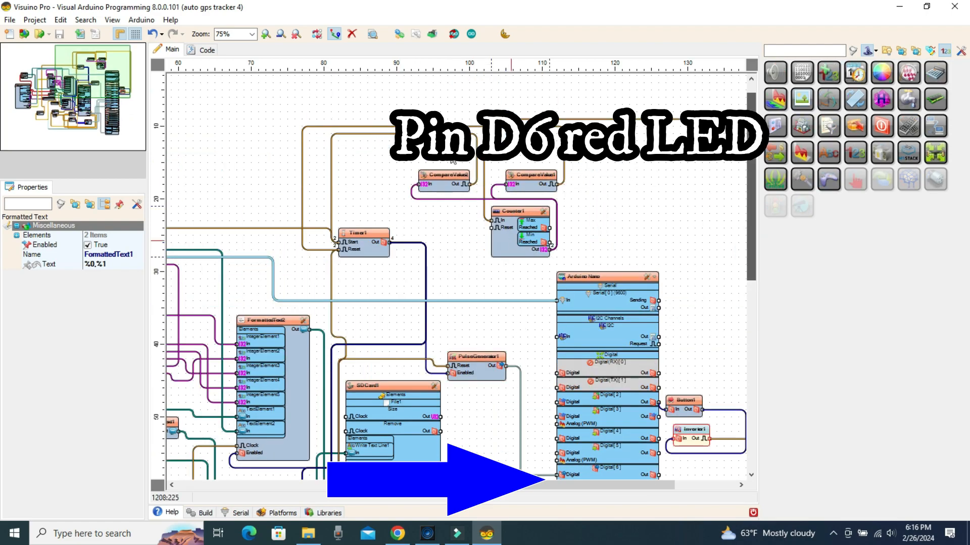
# - Select Inverter1, then use Arduino > Send to Arduino IDE to export the generated sketch
pyautogui.click(516, 212)
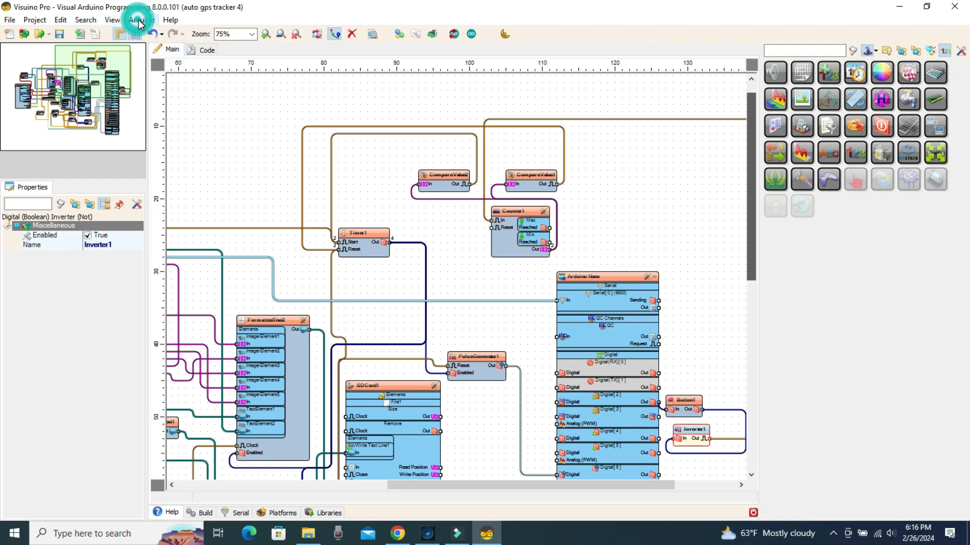
pyautogui.click(141, 20)
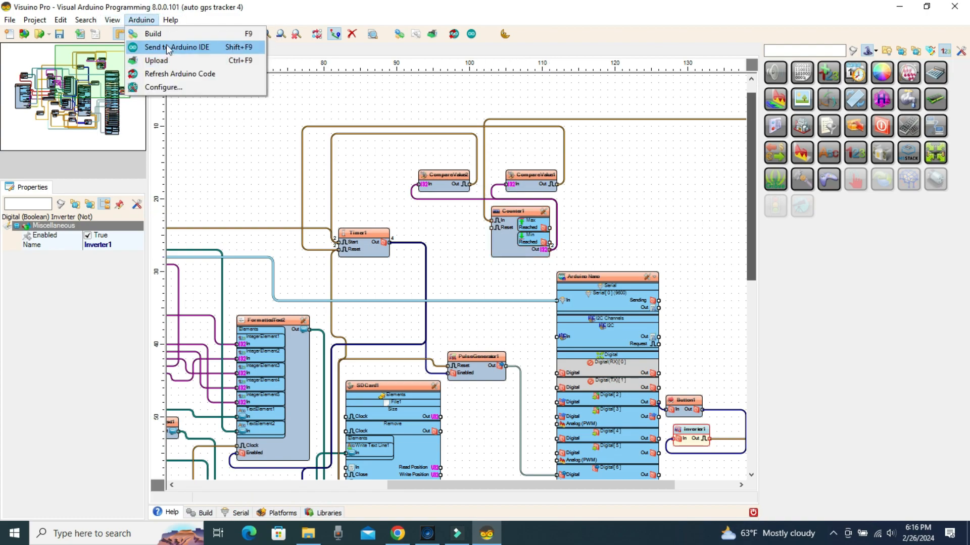
pyautogui.click(176, 47)
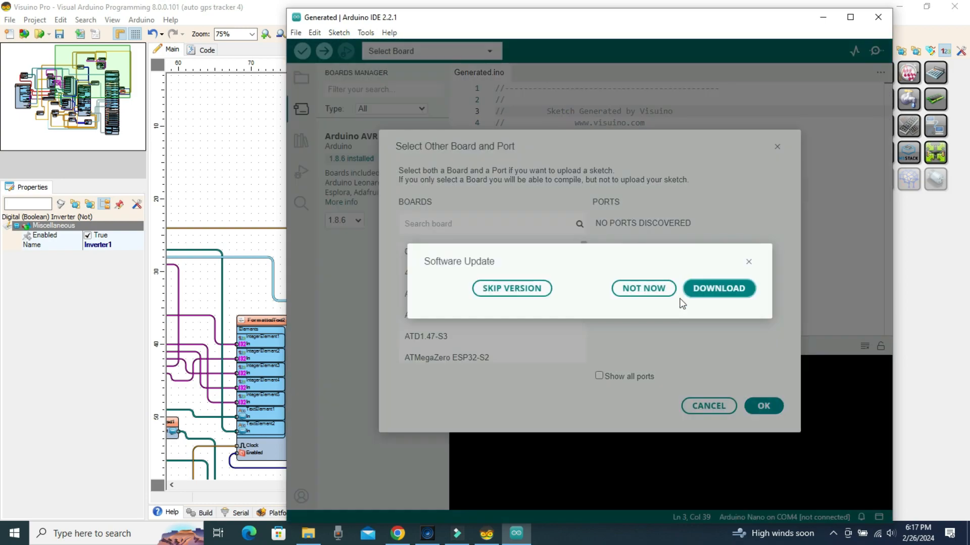
# - Dismiss the software update with Not Now and confirm Arduino Nano on COM4
pyautogui.click(643, 288)
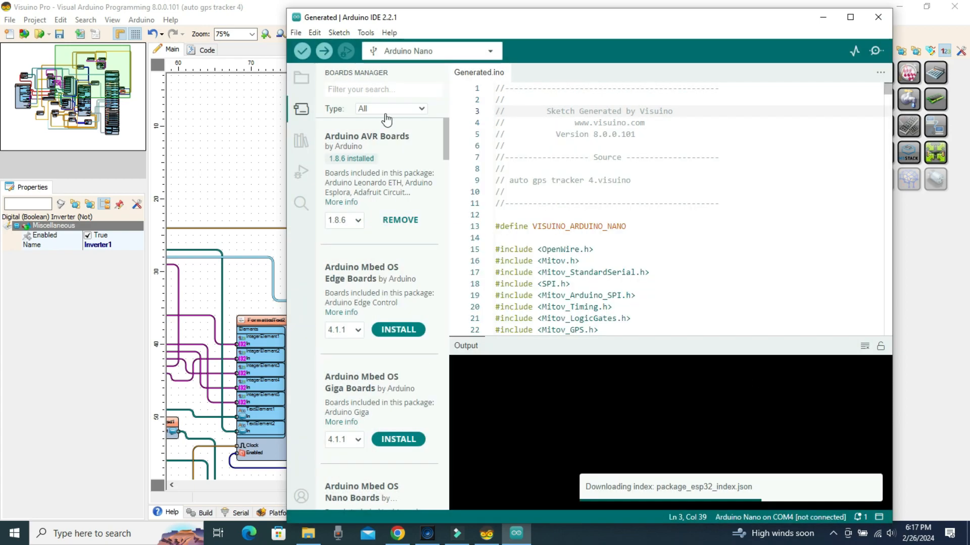
pyautogui.click(365, 32)
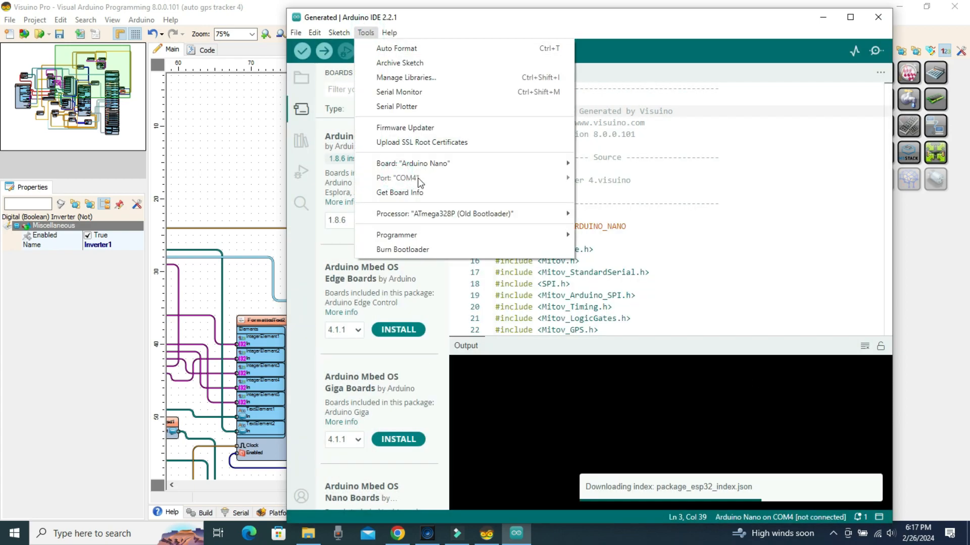